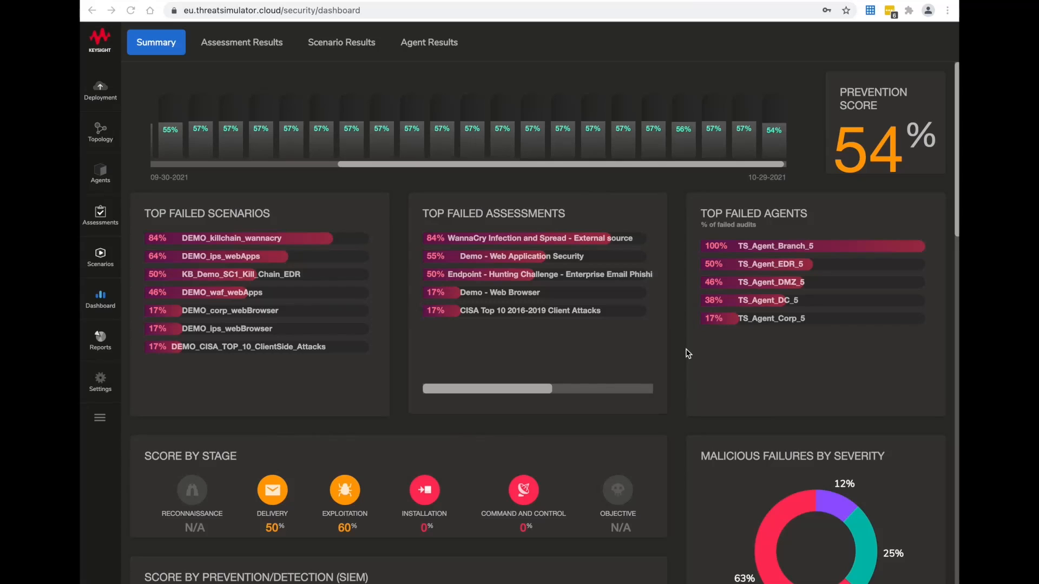
pyautogui.moveTo(679, 271)
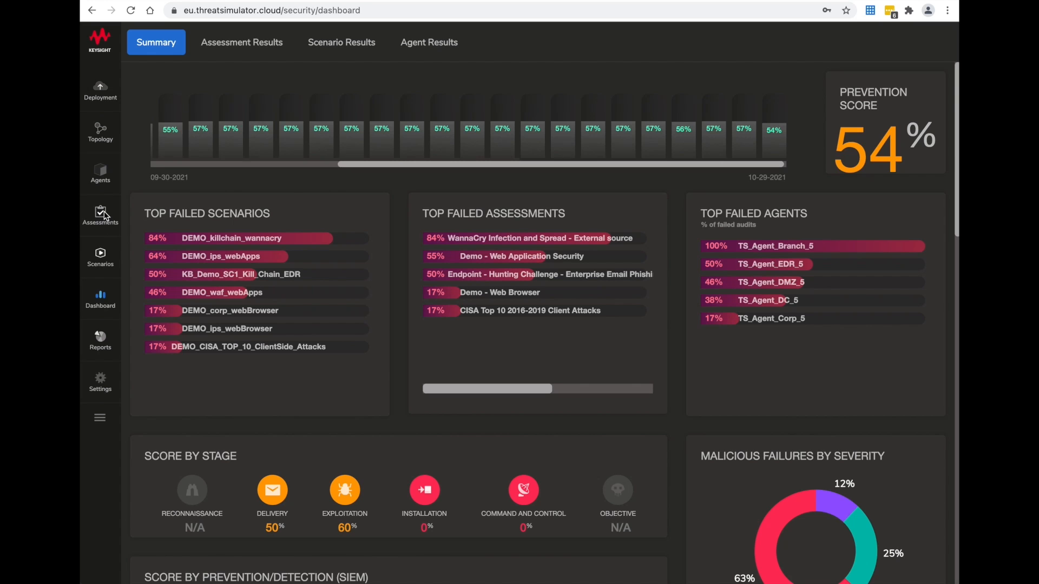
# Go to the Assessments page from the left navigation sidebar
pyautogui.click(99, 213)
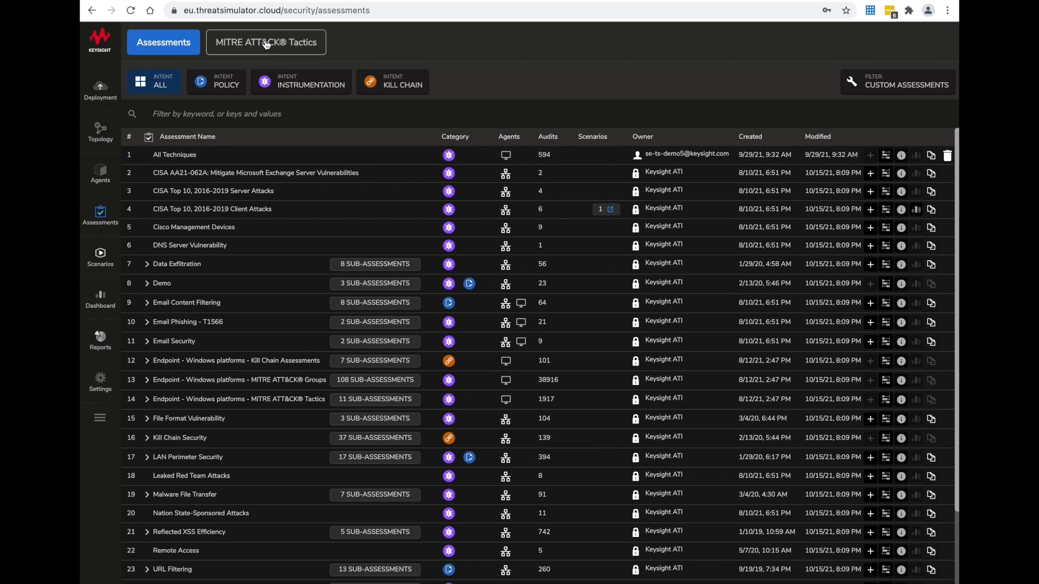
# In the MITRE ATT&CK Tactics view, select the Obfuscated Files or Information technique (136 audits)
pyautogui.click(266, 42)
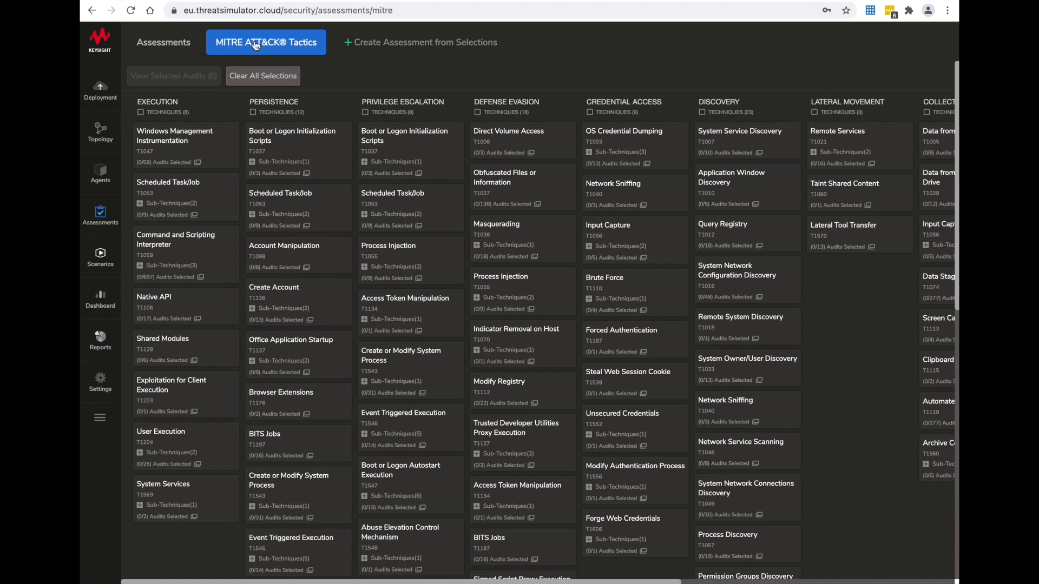
pyautogui.moveTo(408, 106)
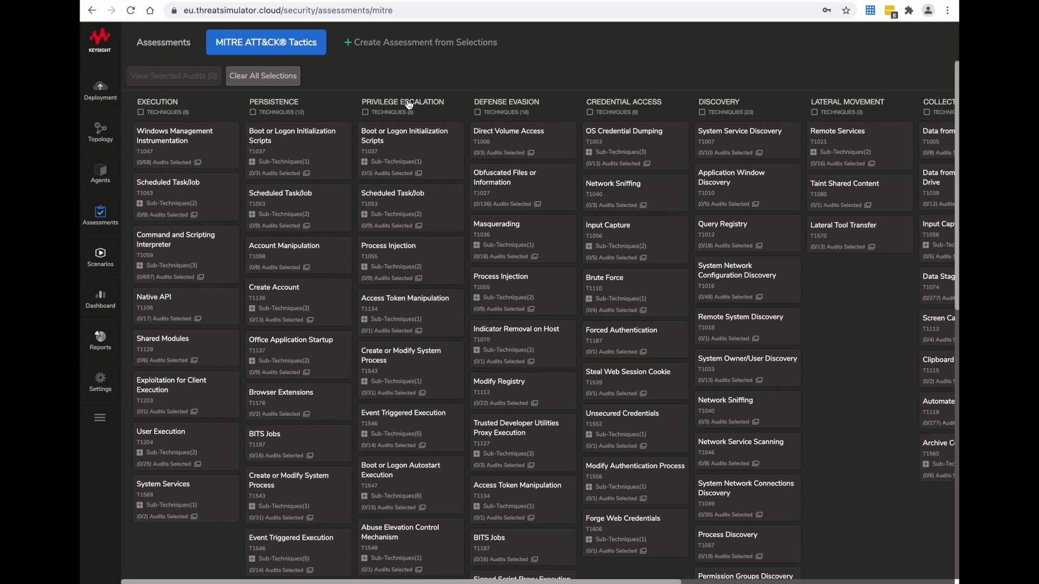
pyautogui.moveTo(405, 103)
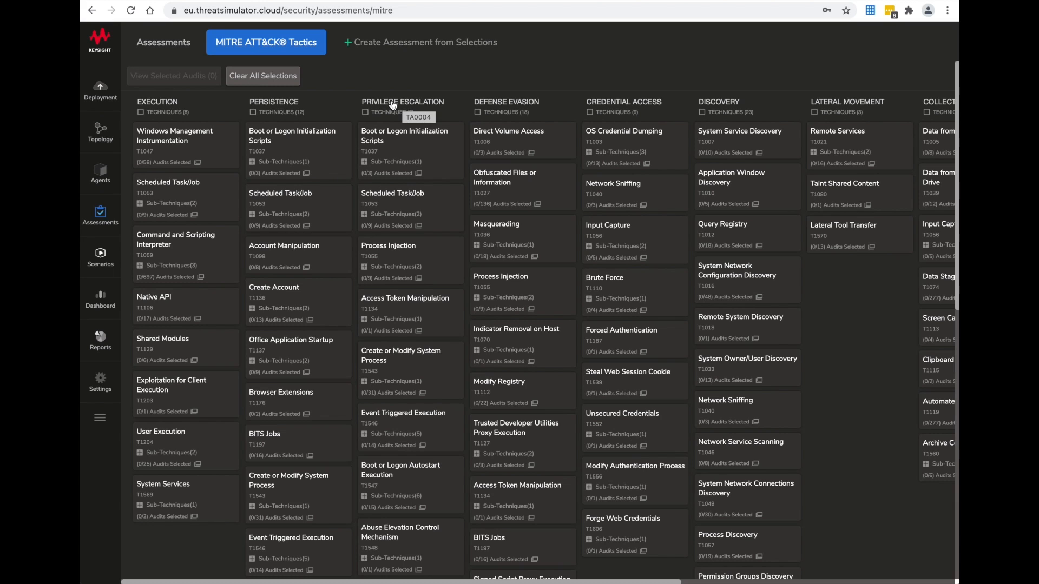
pyautogui.moveTo(495, 181)
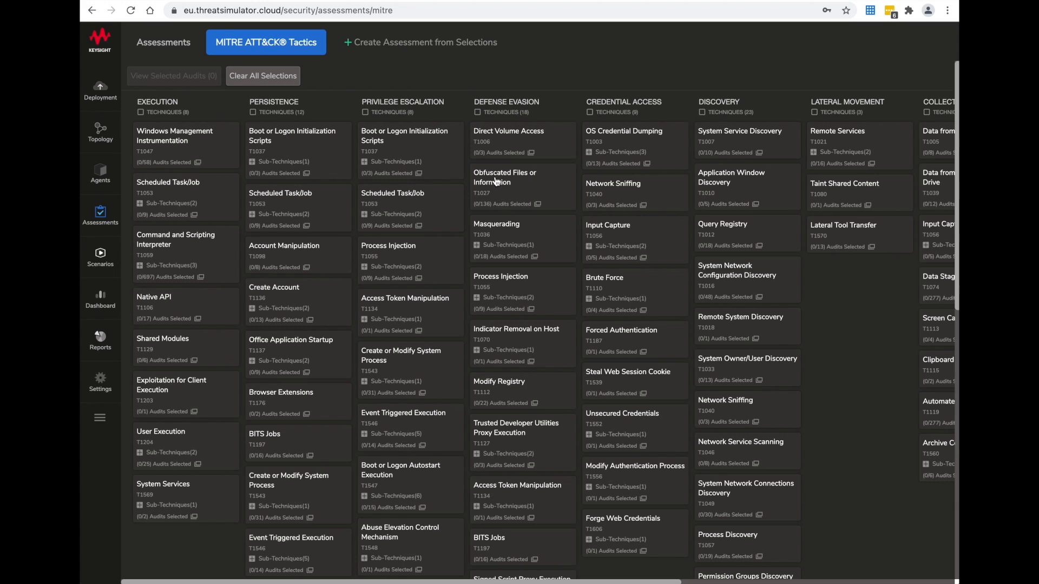
pyautogui.click(523, 187)
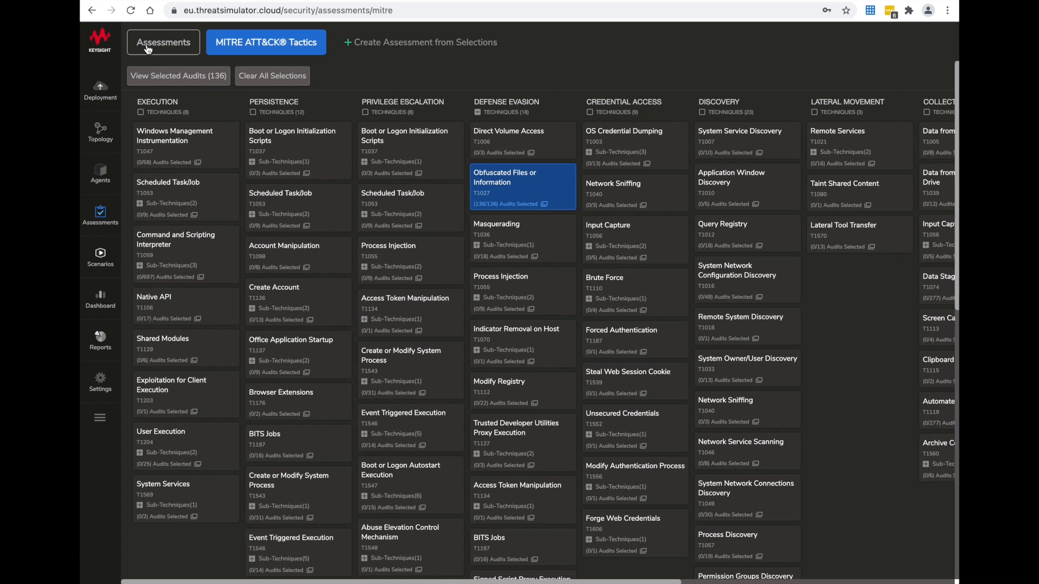
# Back on the assessments list, filter by 'wellmess' to isolate the APT-29 Sep 2020 WellMess Campaign
pyautogui.click(163, 43)
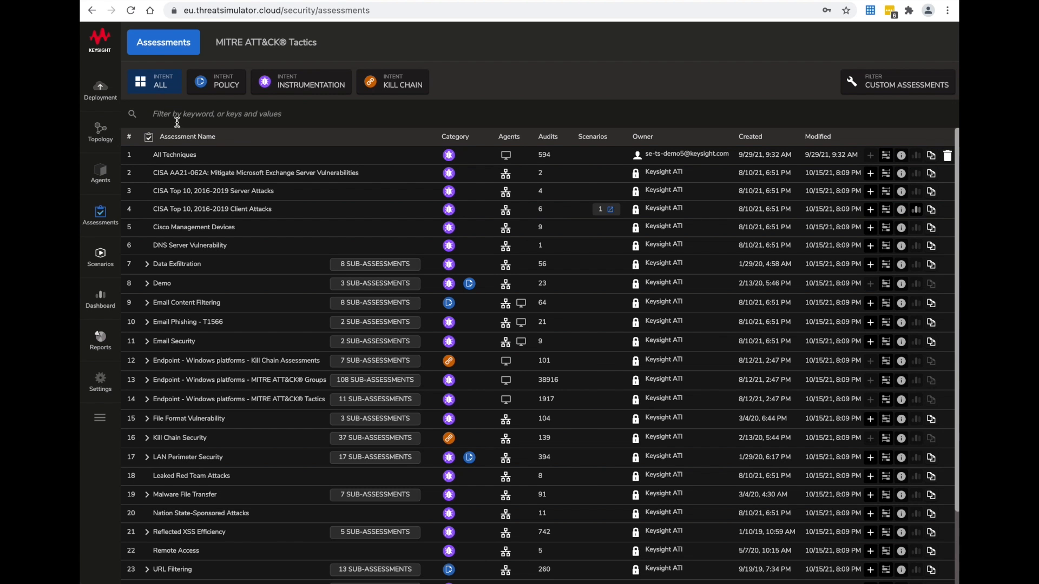
pyautogui.write('wellmess')
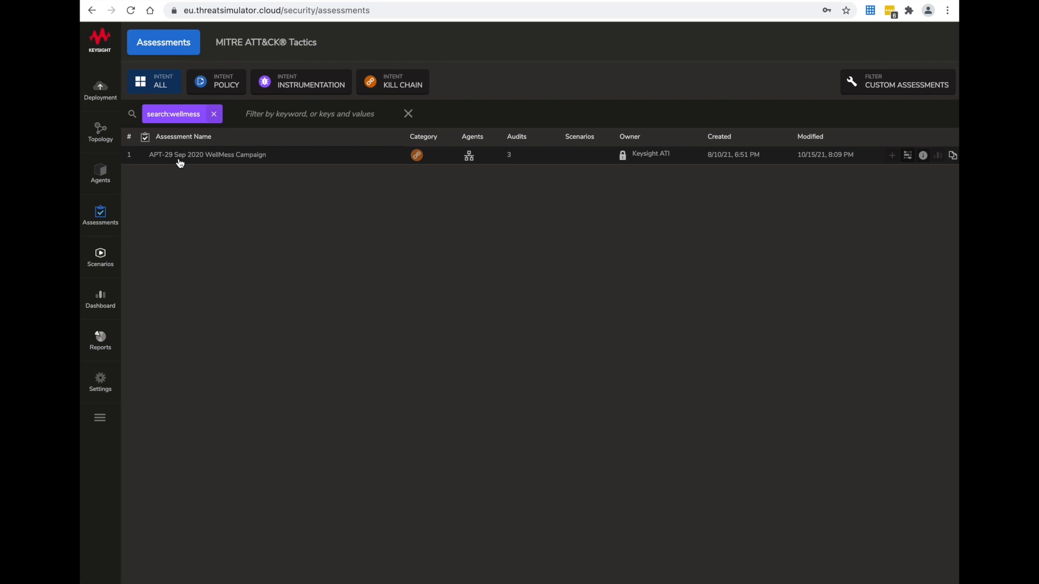
pyautogui.moveTo(249, 165)
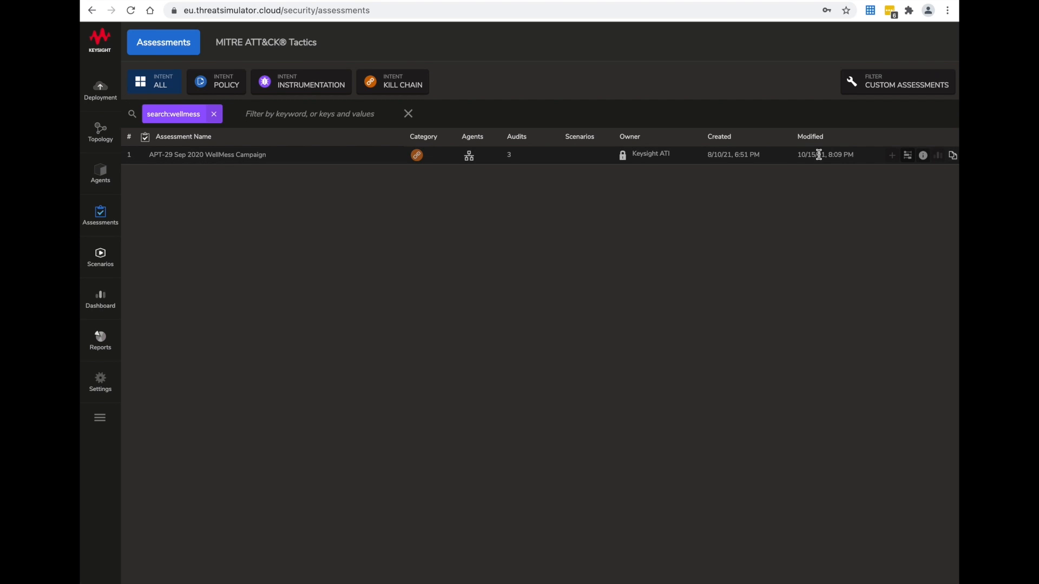
pyautogui.moveTo(922, 154)
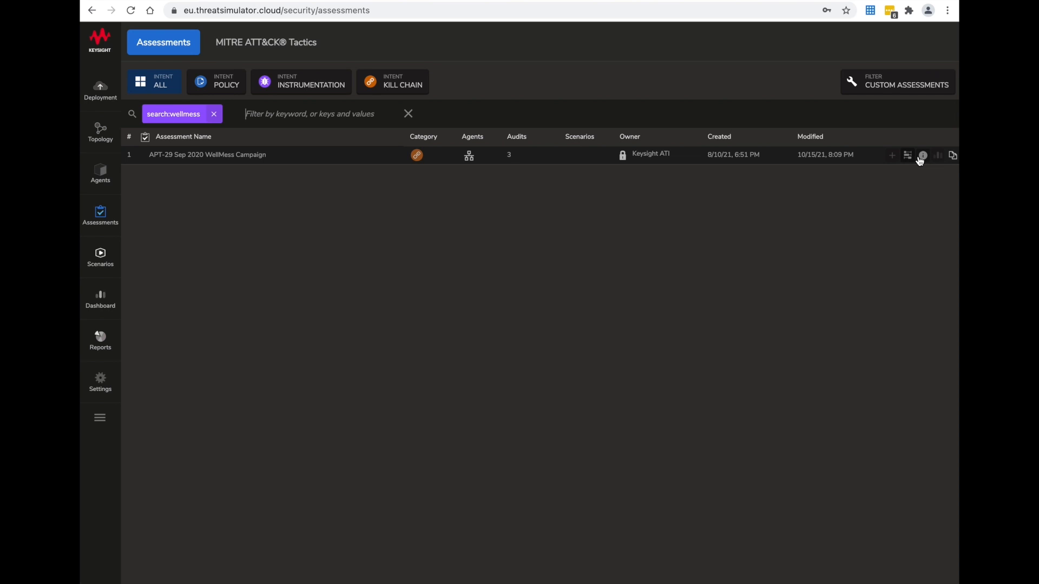
pyautogui.moveTo(922, 159)
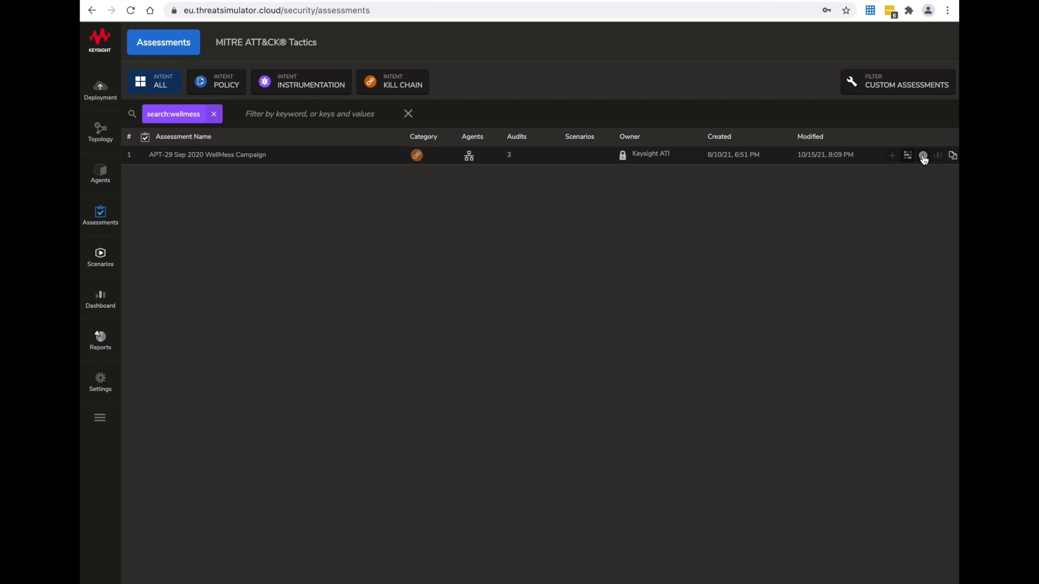
pyautogui.click(922, 158)
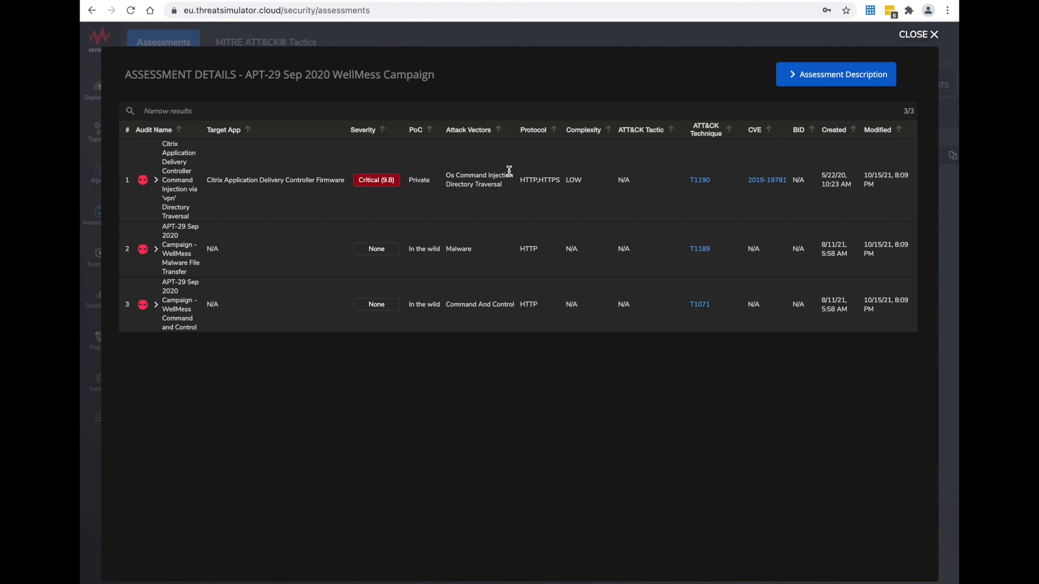
pyautogui.moveTo(242, 160)
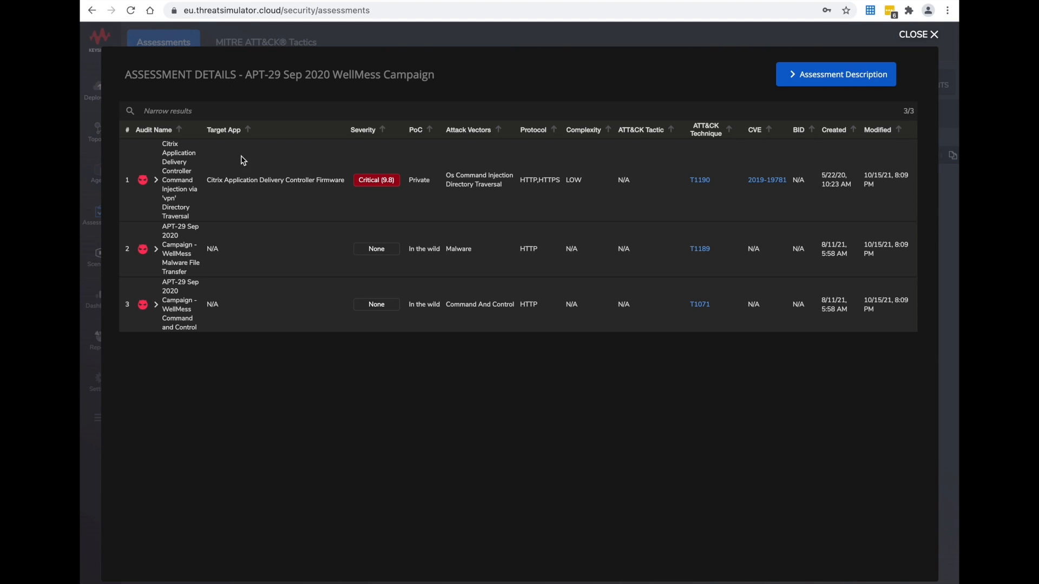
pyautogui.moveTo(722, 144)
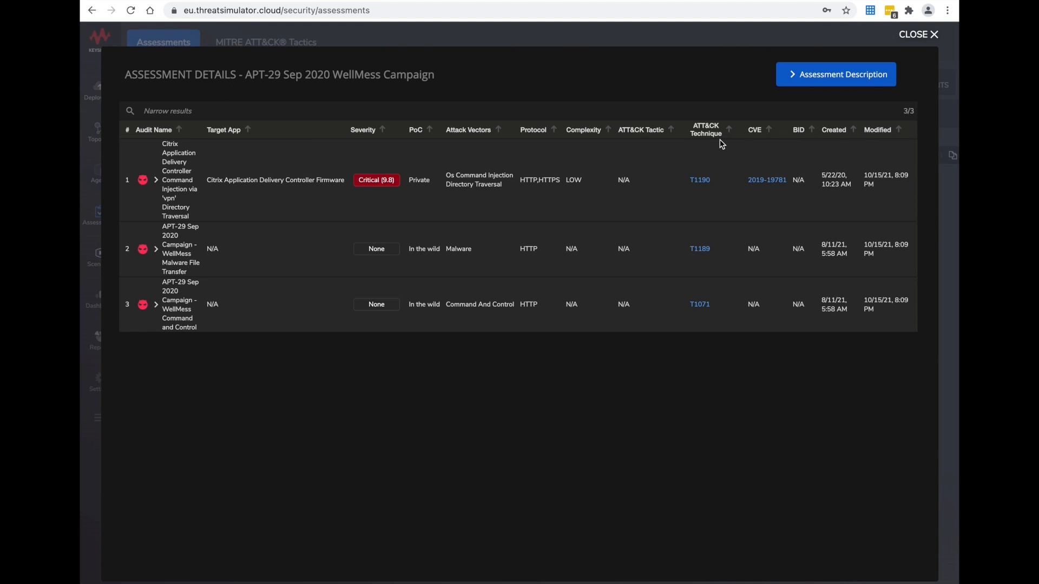
pyautogui.click(836, 75)
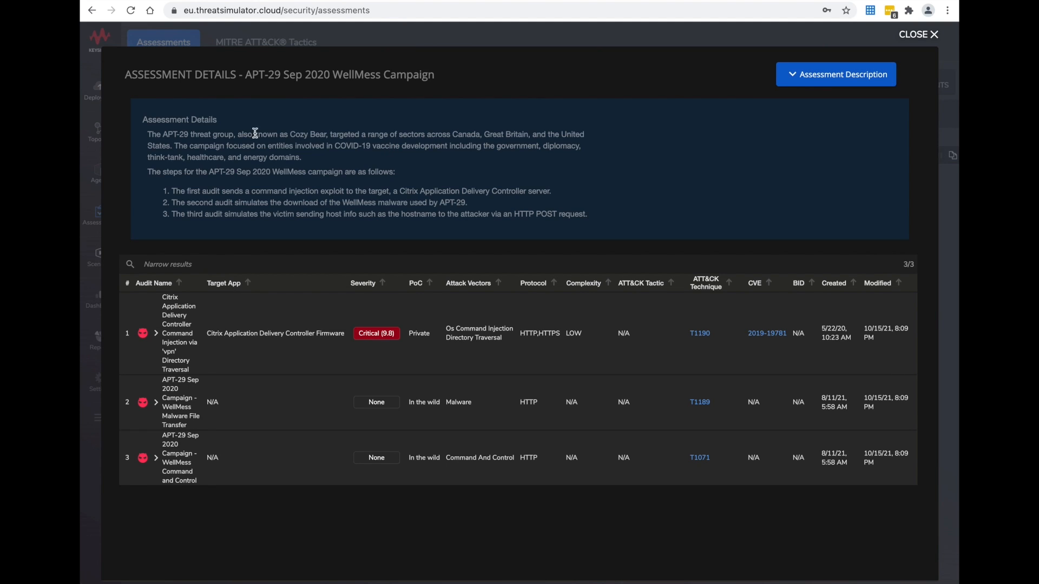
pyautogui.moveTo(316, 120)
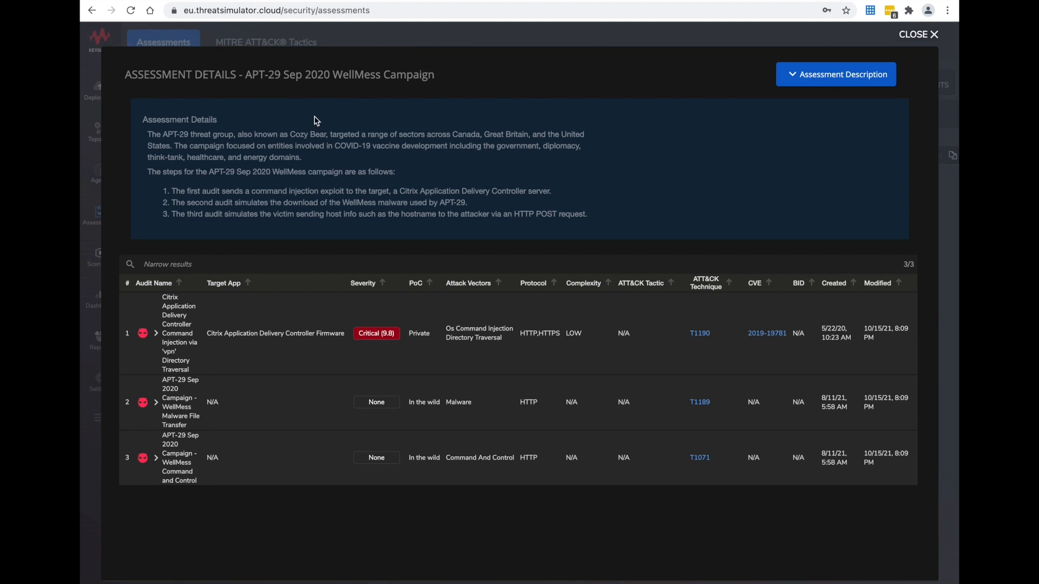
pyautogui.moveTo(333, 130)
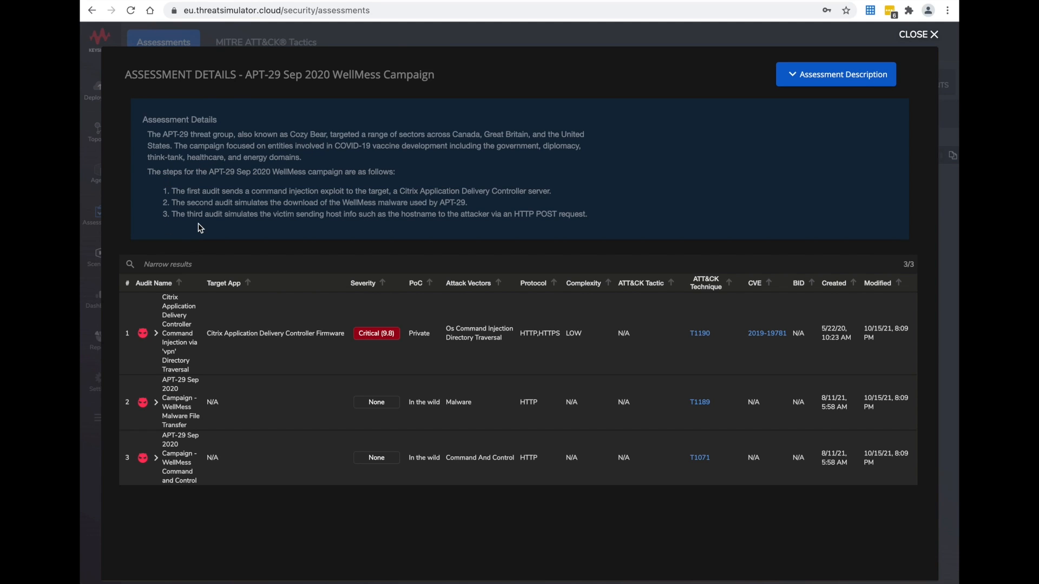
pyautogui.moveTo(520, 125)
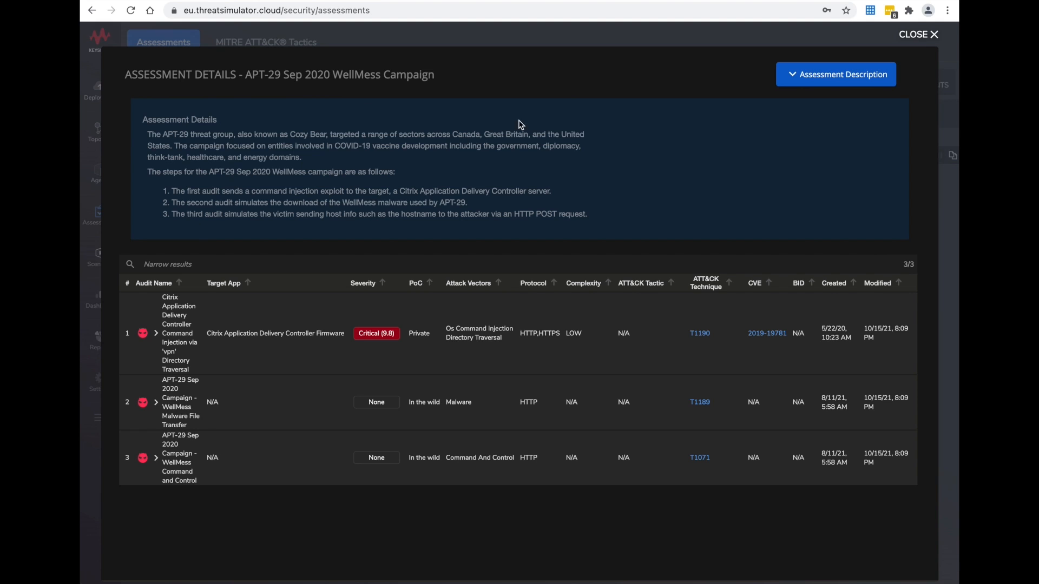
pyautogui.click(917, 34)
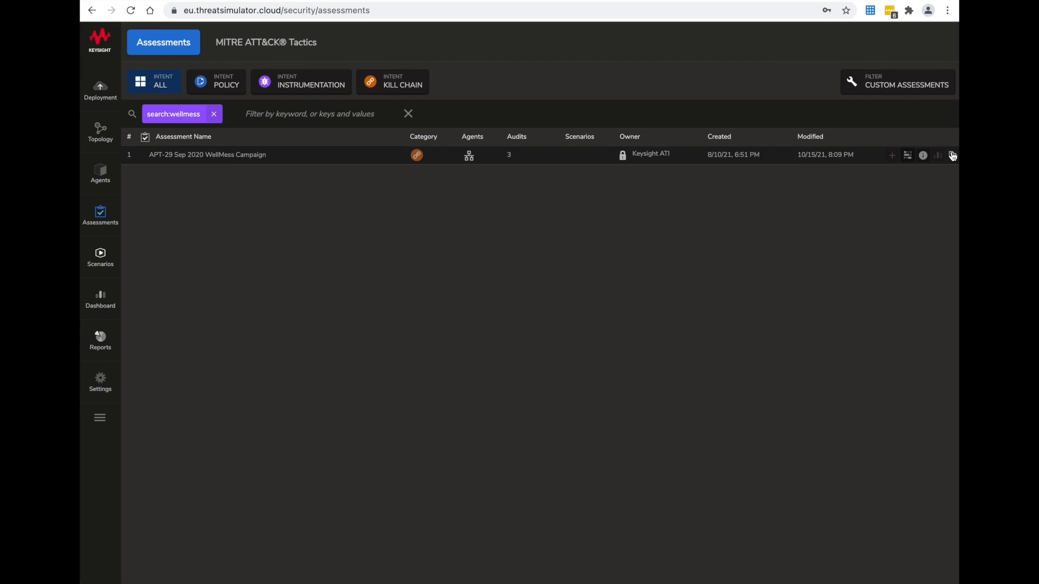
# Create scenario 'APT-29 Sep 2020 WellMess Campaign' on TS_Agent_DC_5, accept the terms, and run it
pyautogui.click(953, 155)
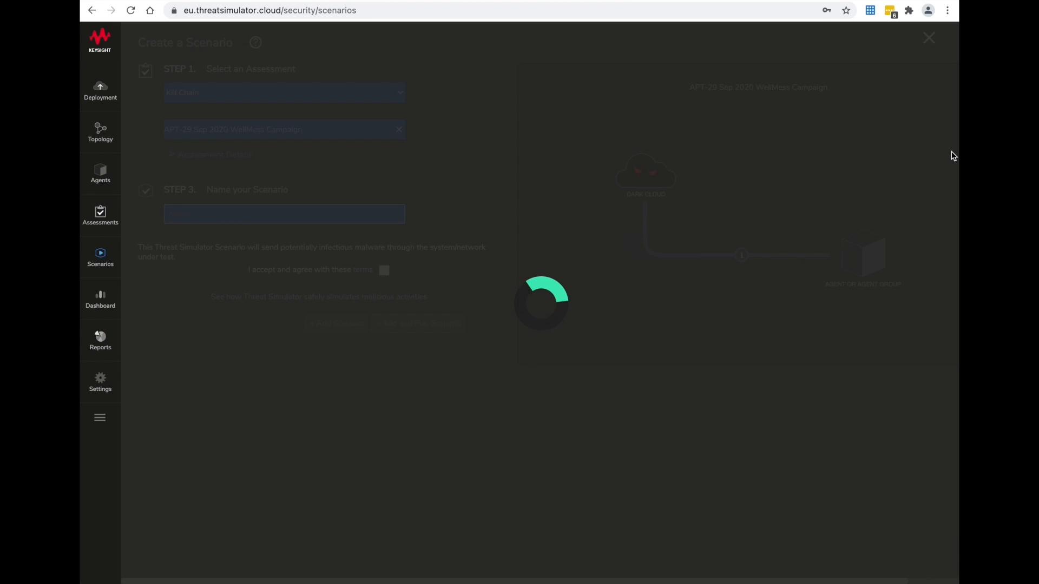
pyautogui.moveTo(456, 179)
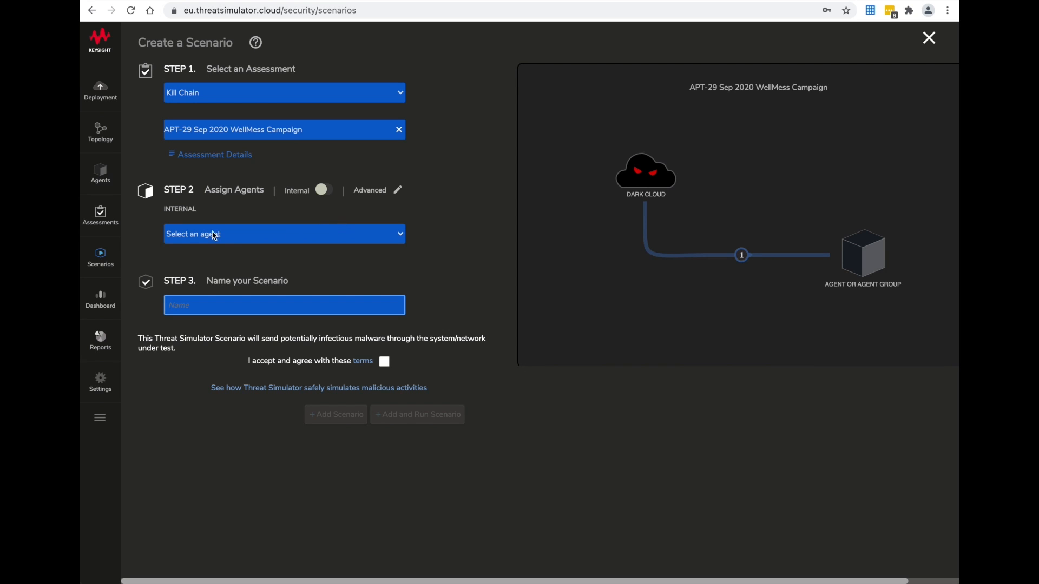
pyautogui.click(284, 233)
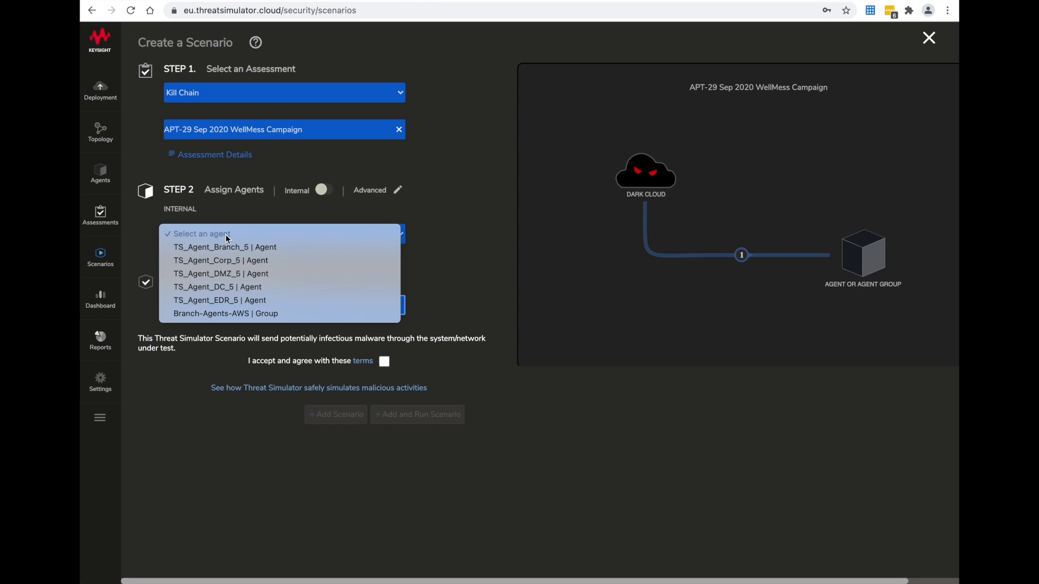
pyautogui.moveTo(220, 274)
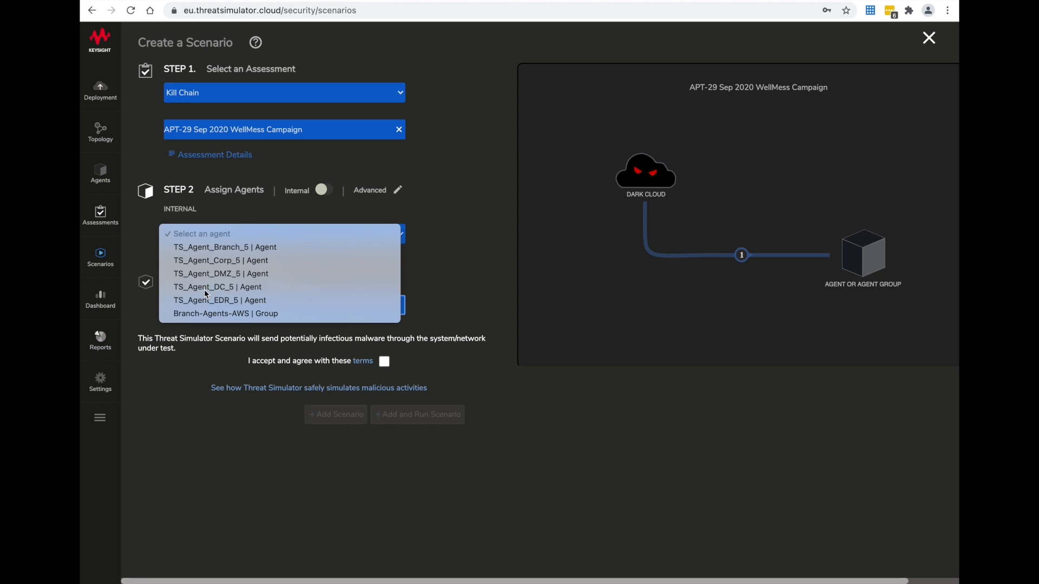
pyautogui.click(218, 287)
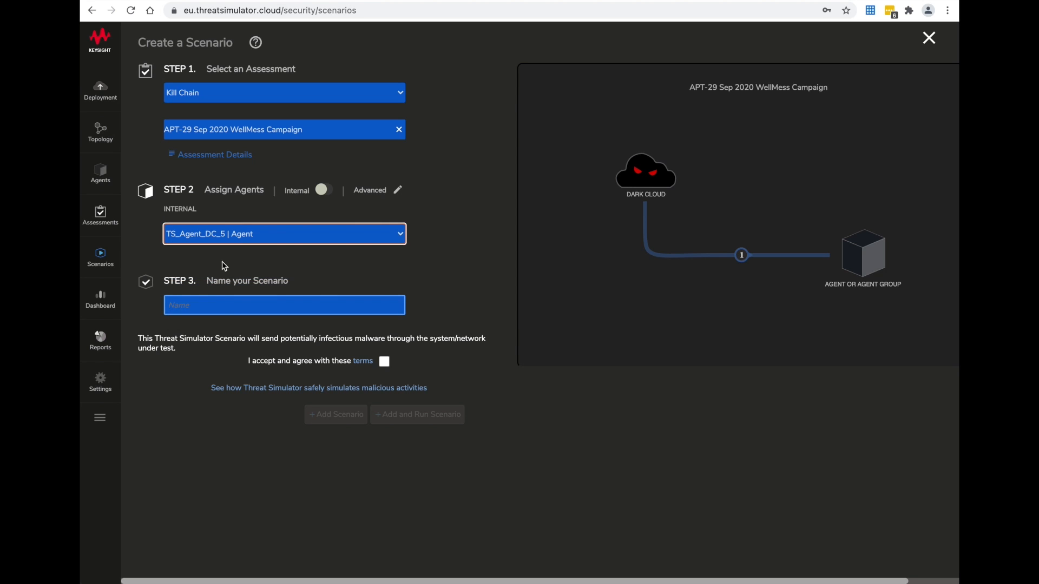
pyautogui.write('APT-29 Sep 2020 WellMess Campaign')
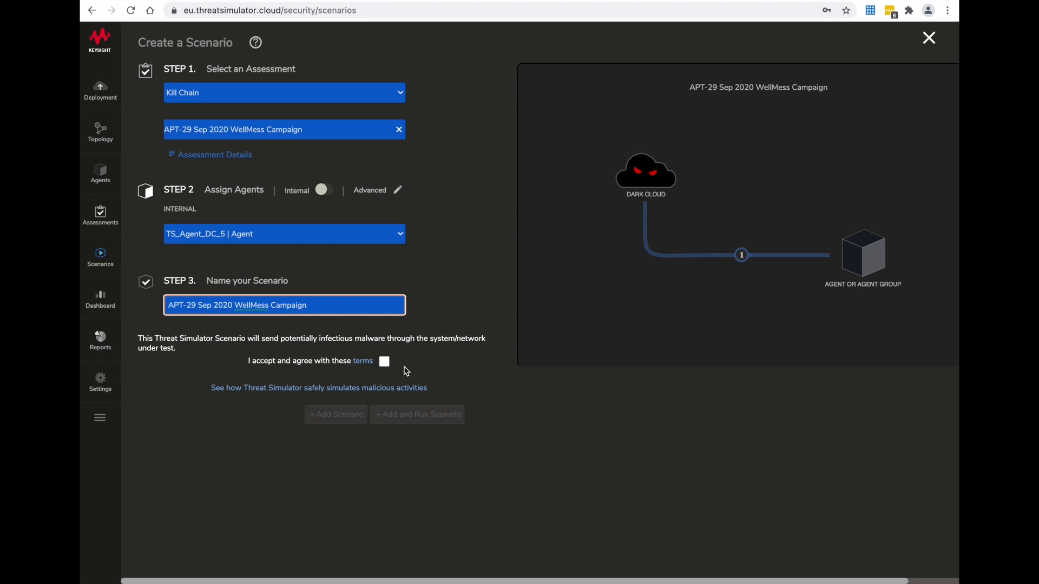
pyautogui.click(384, 361)
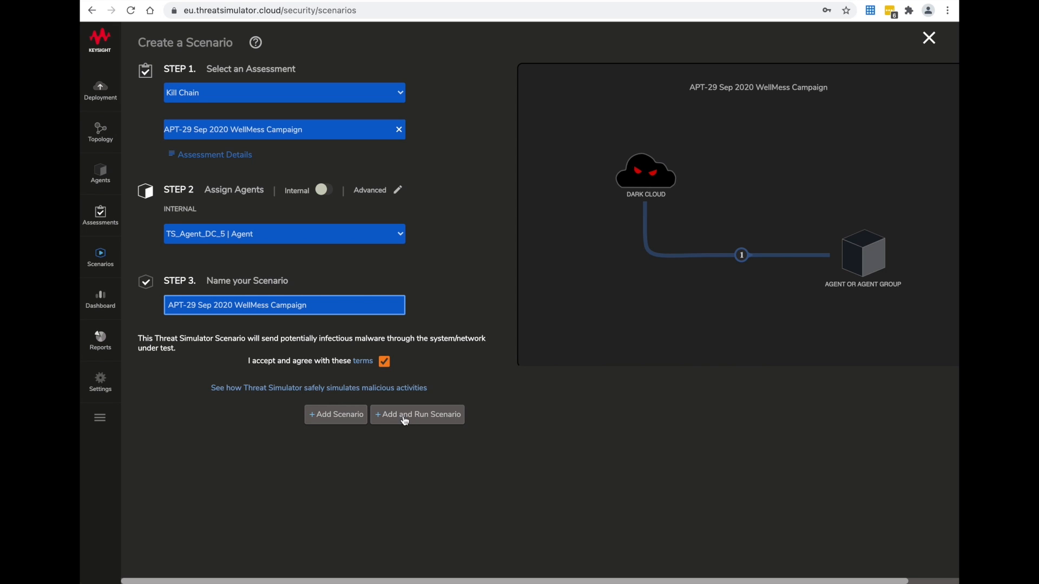
pyautogui.click(418, 415)
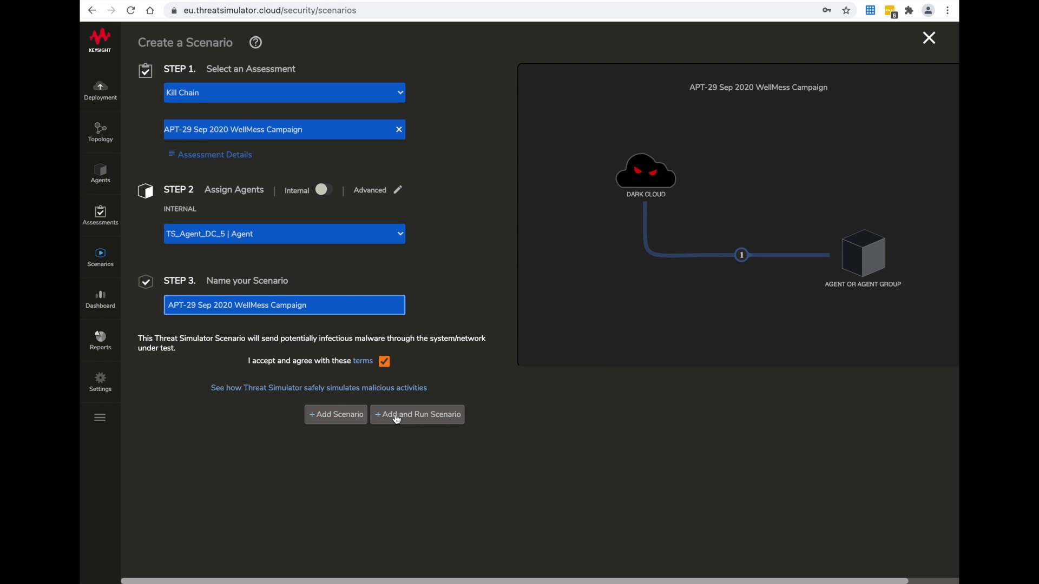
pyautogui.click(416, 414)
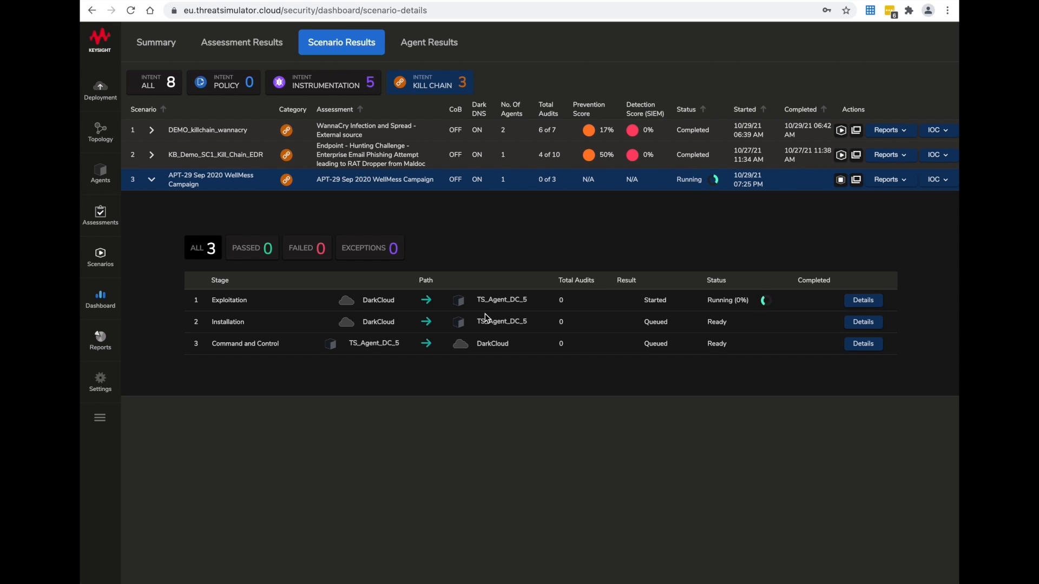
pyautogui.moveTo(259, 369)
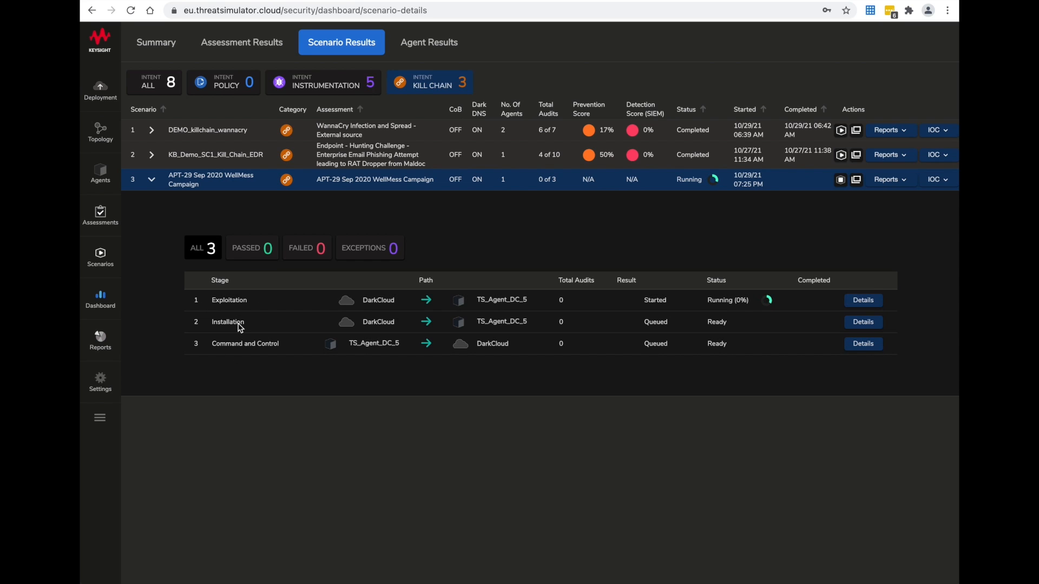
pyautogui.moveTo(276, 355)
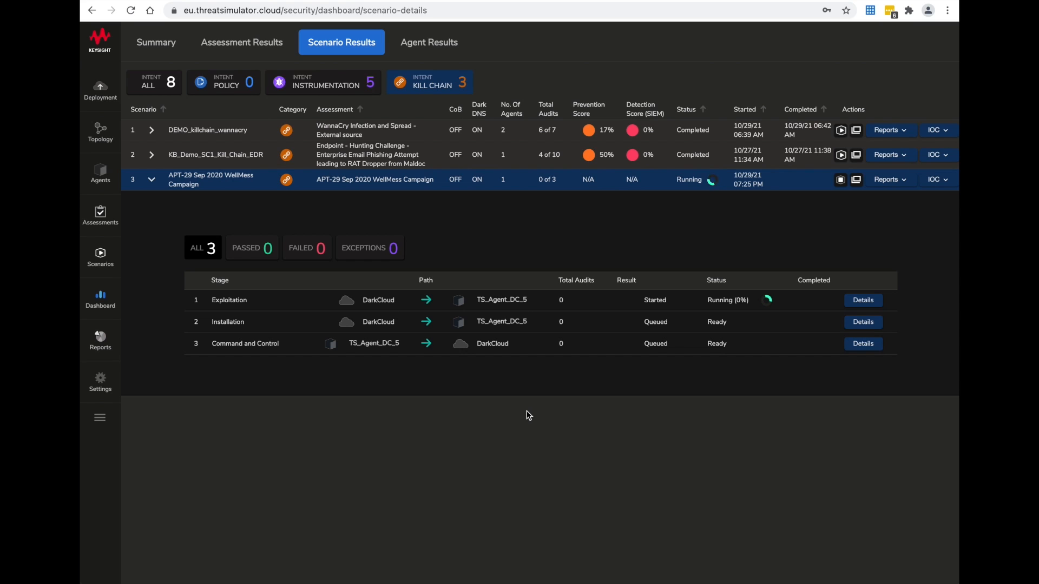
pyautogui.moveTo(654, 404)
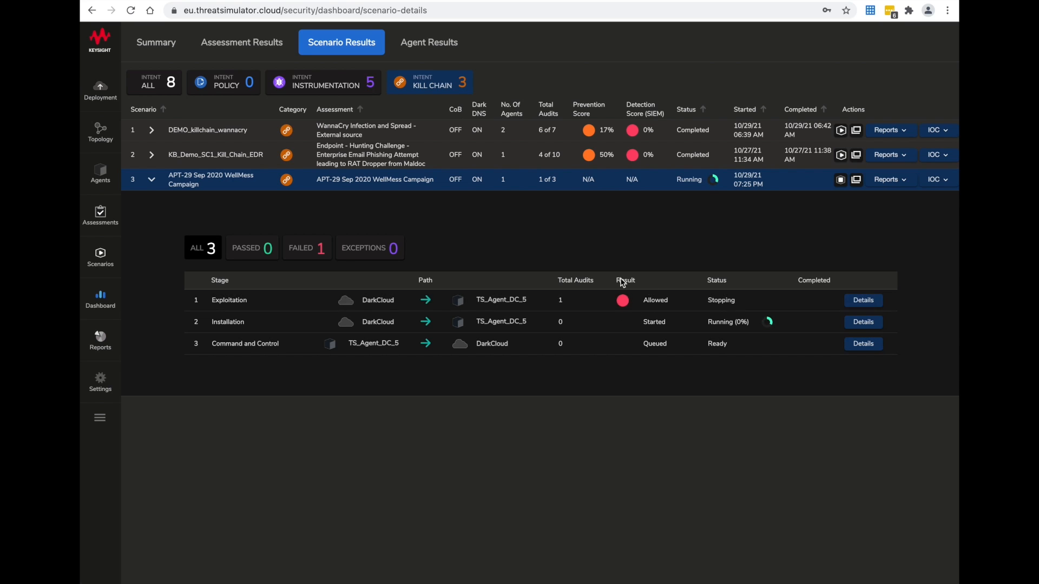
pyautogui.moveTo(645, 317)
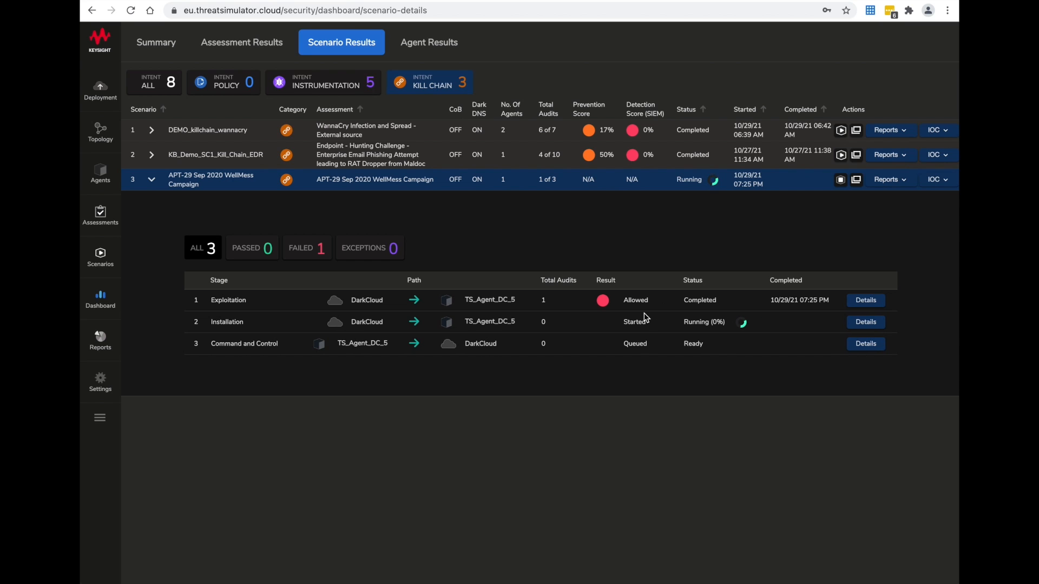
pyautogui.moveTo(603, 180)
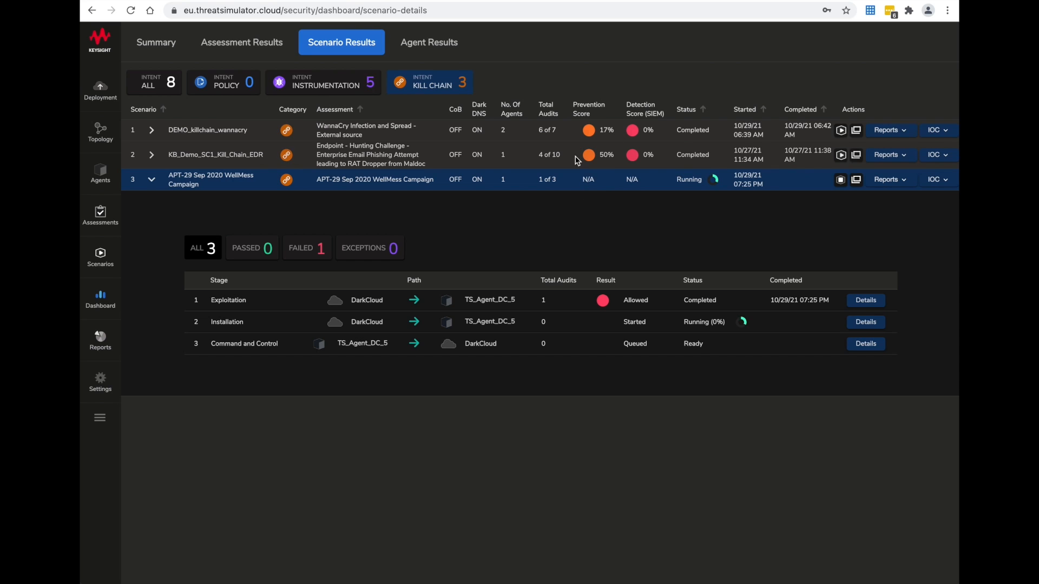
pyautogui.moveTo(595, 191)
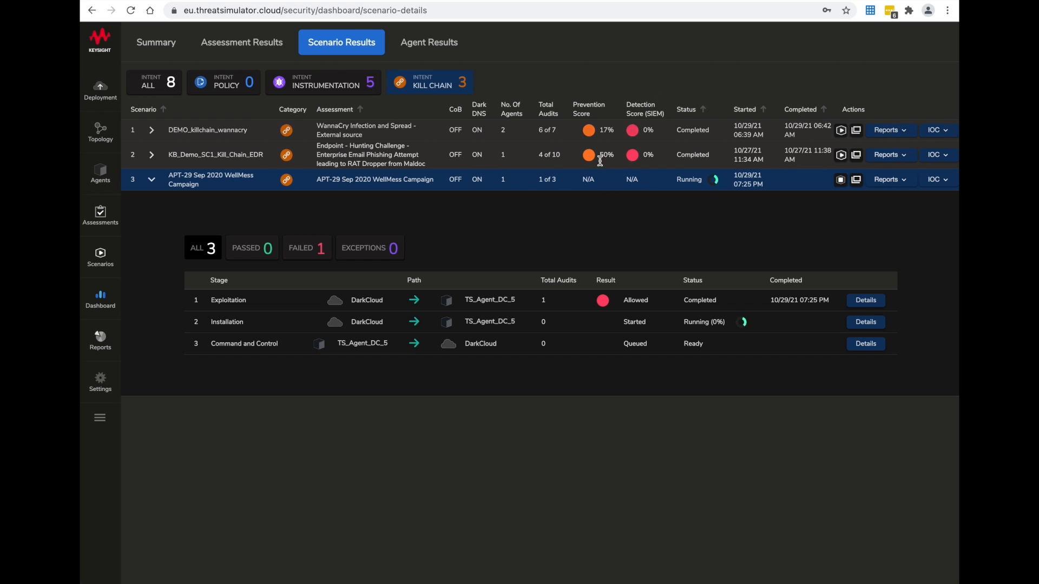
pyautogui.moveTo(632, 201)
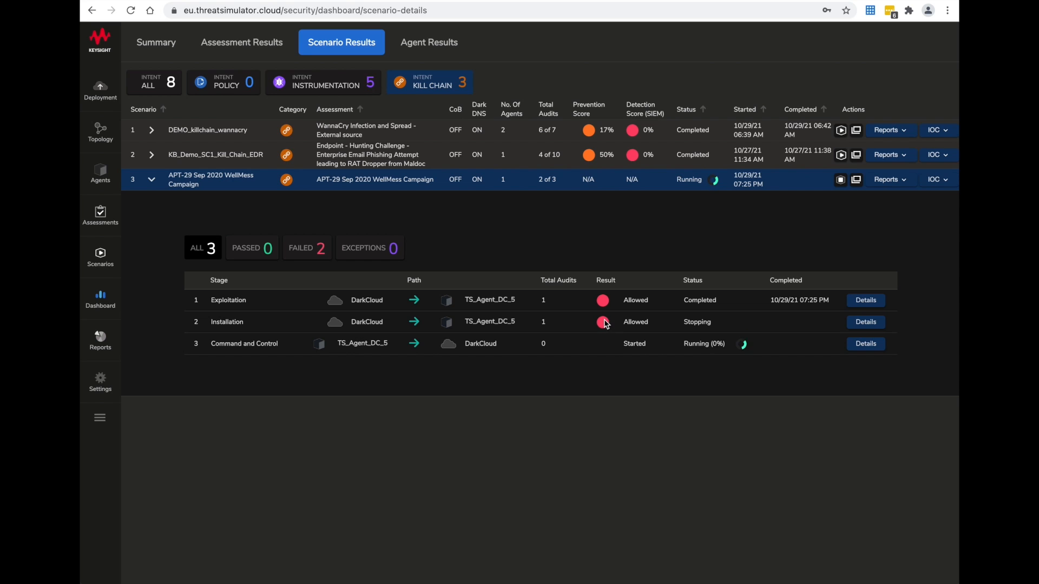
pyautogui.moveTo(634, 290)
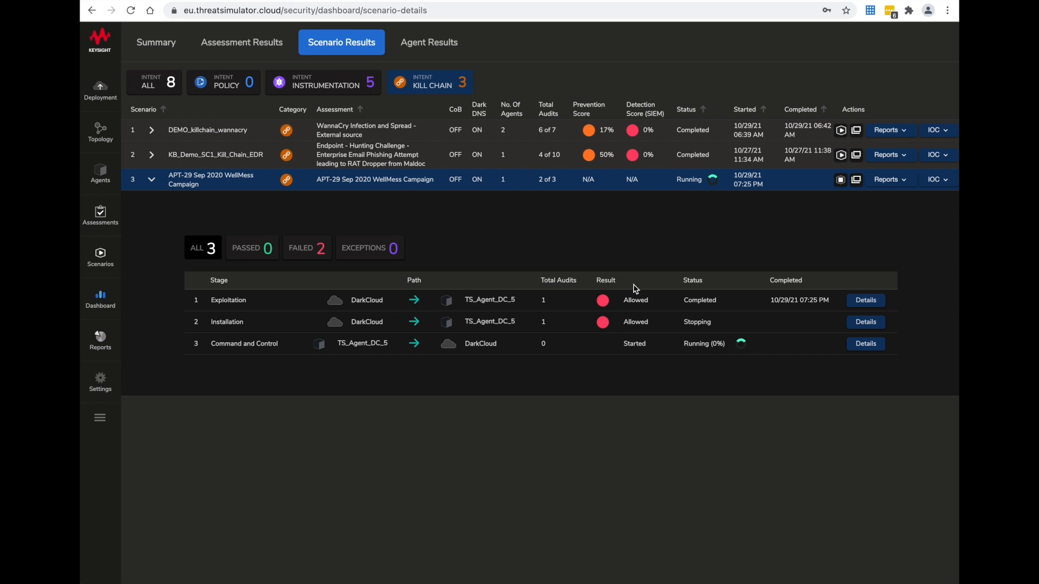
pyautogui.moveTo(599, 338)
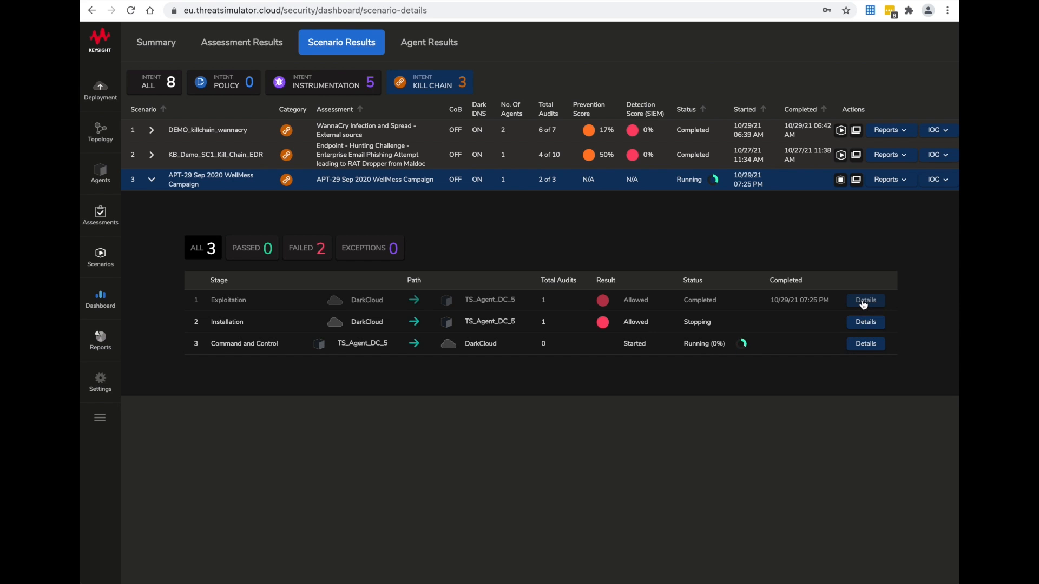
# Show the Exploitation stage's Citrix audit recommendations filtered to the three Specific IPS signatures
pyautogui.click(865, 300)
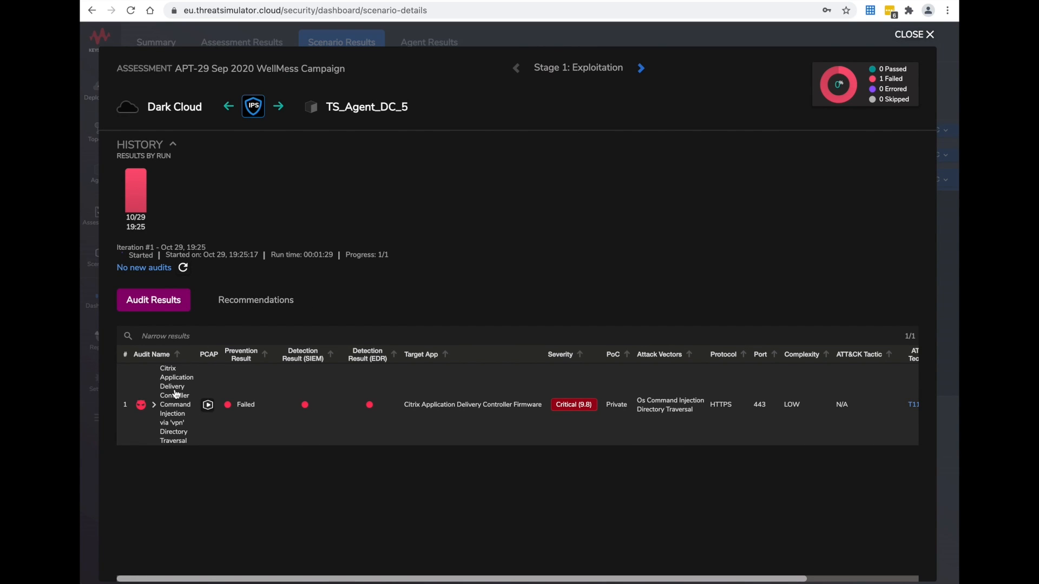
pyautogui.click(175, 404)
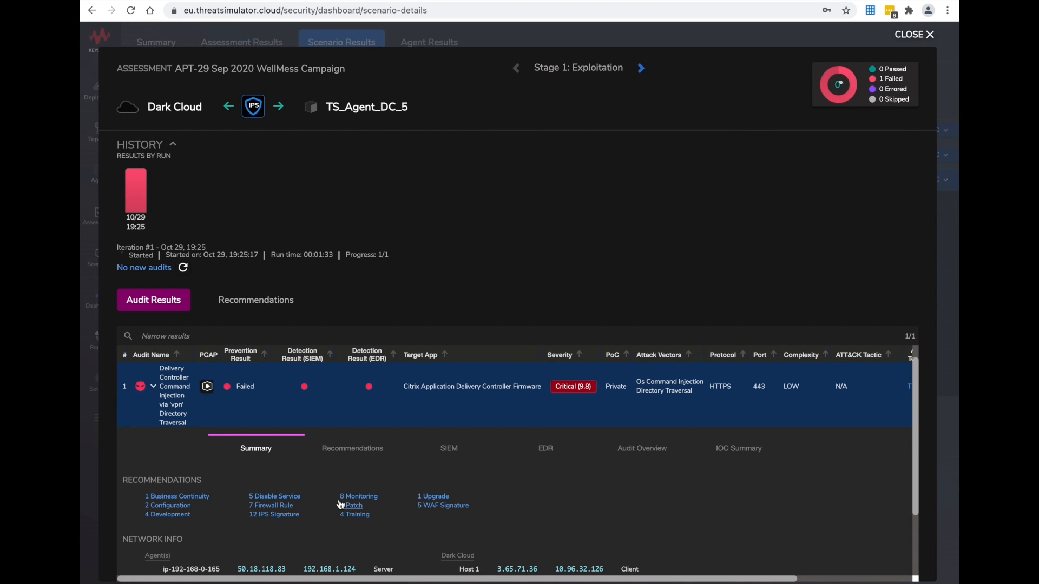
pyautogui.moveTo(451, 453)
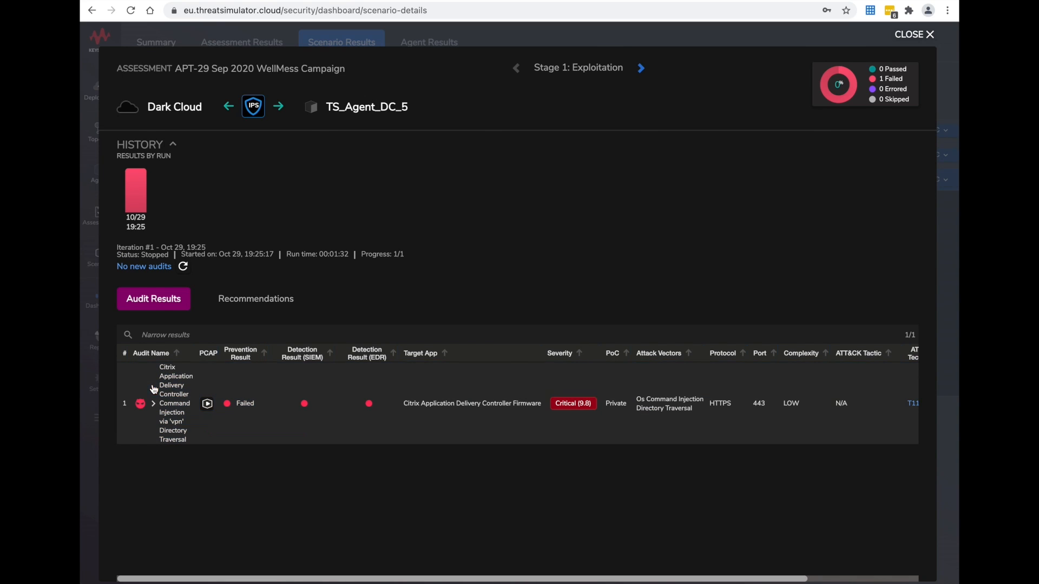
pyautogui.click(256, 299)
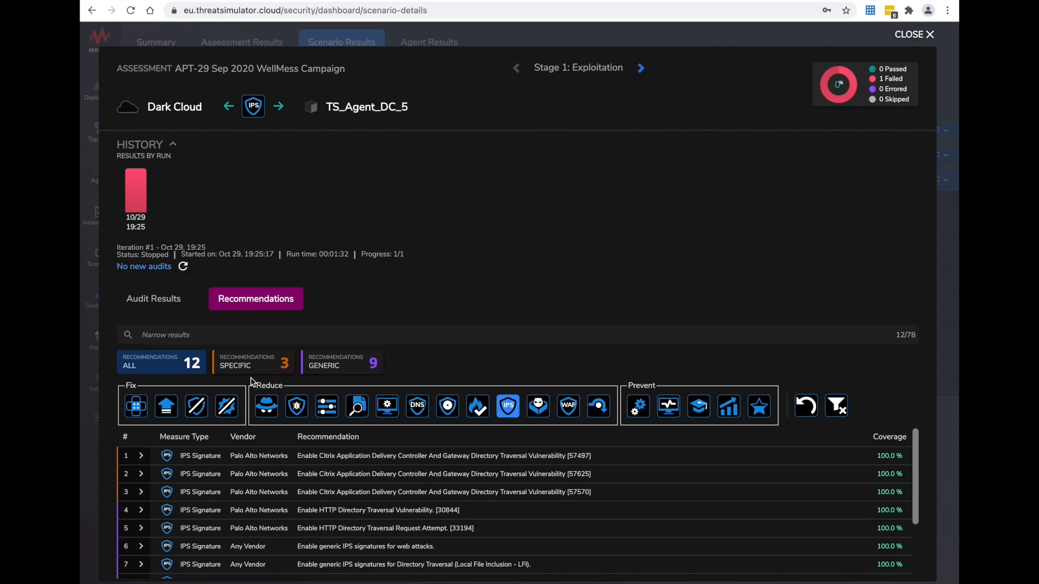
pyautogui.moveTo(243, 412)
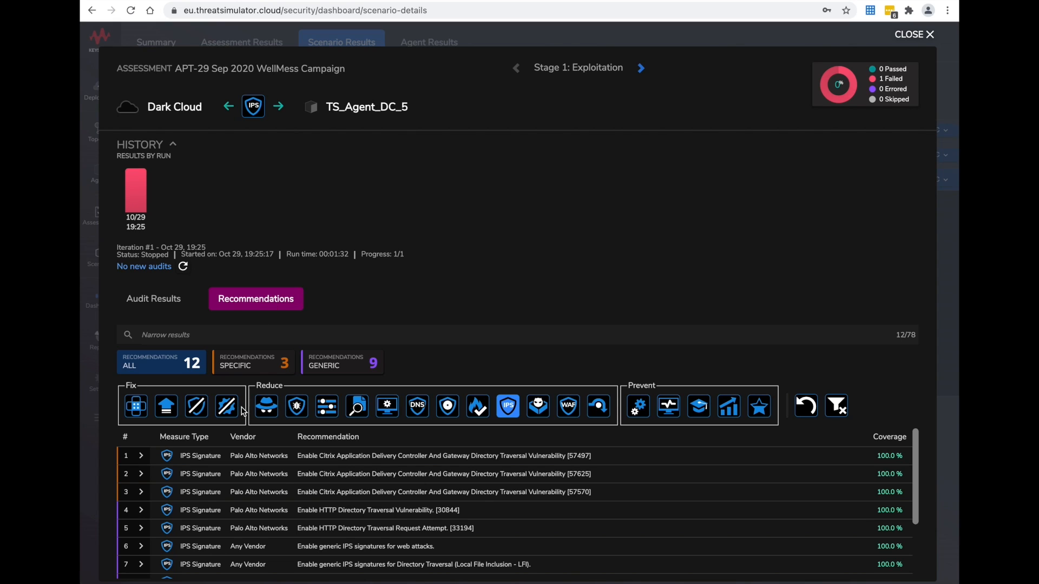
pyautogui.moveTo(628, 426)
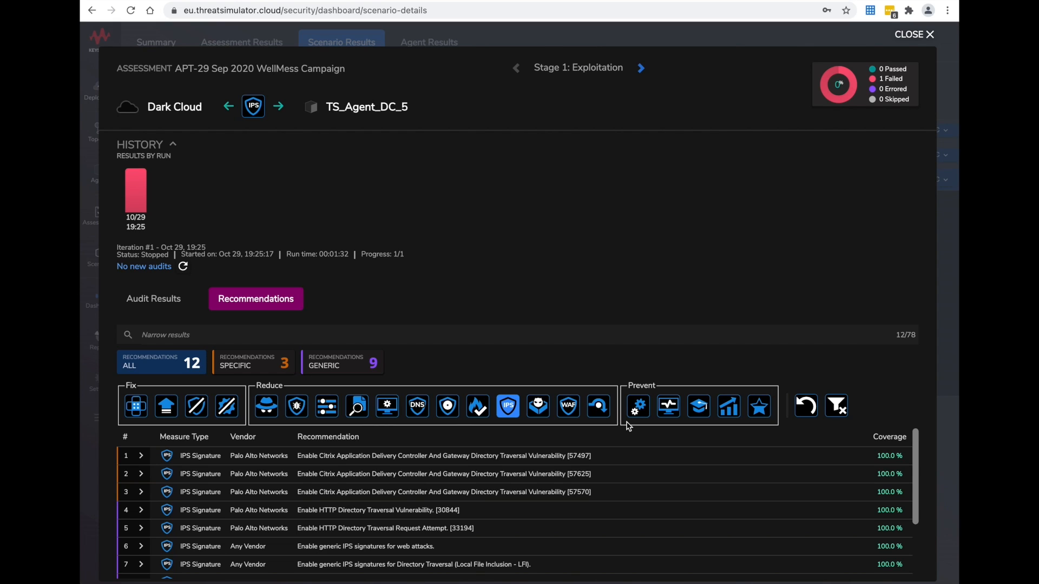
pyautogui.moveTo(647, 444)
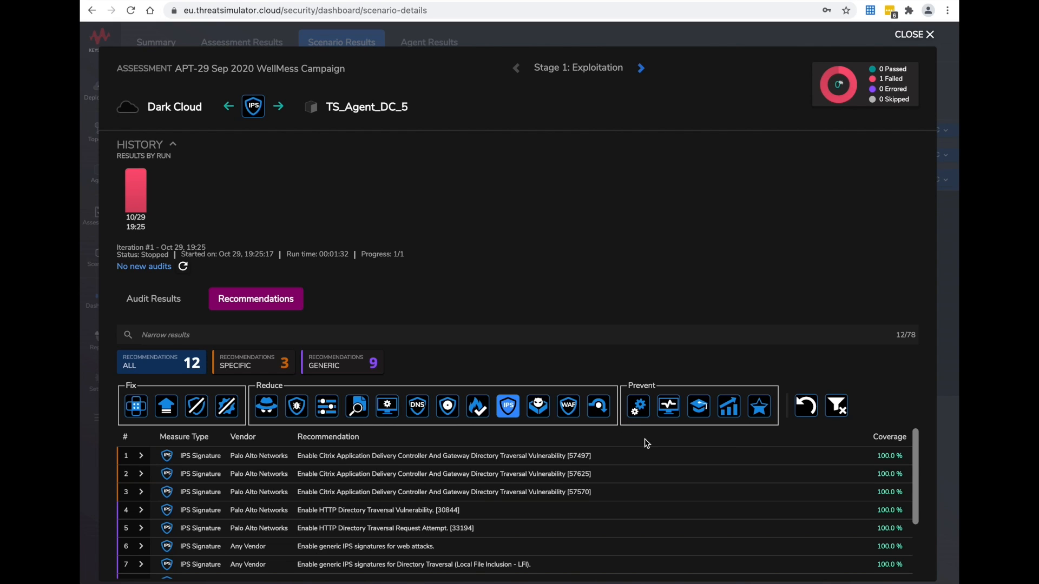
pyautogui.moveTo(671, 399)
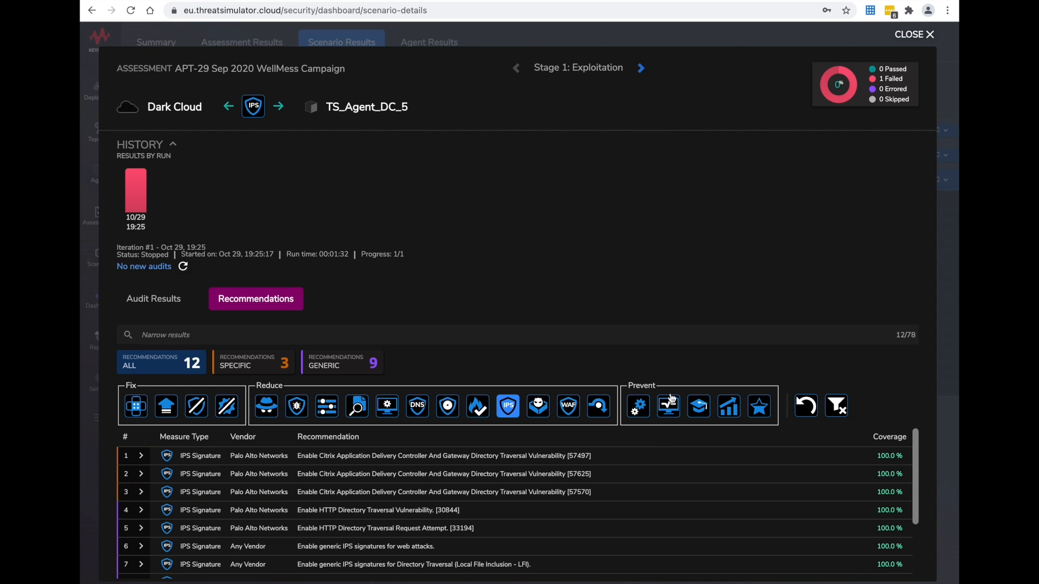
pyautogui.click(252, 362)
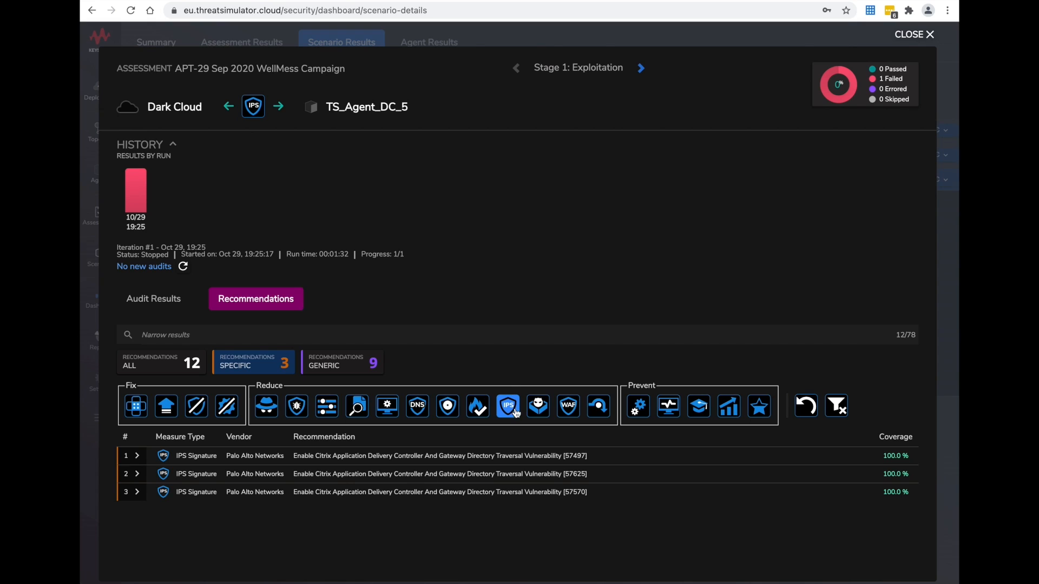
pyautogui.moveTo(303, 457)
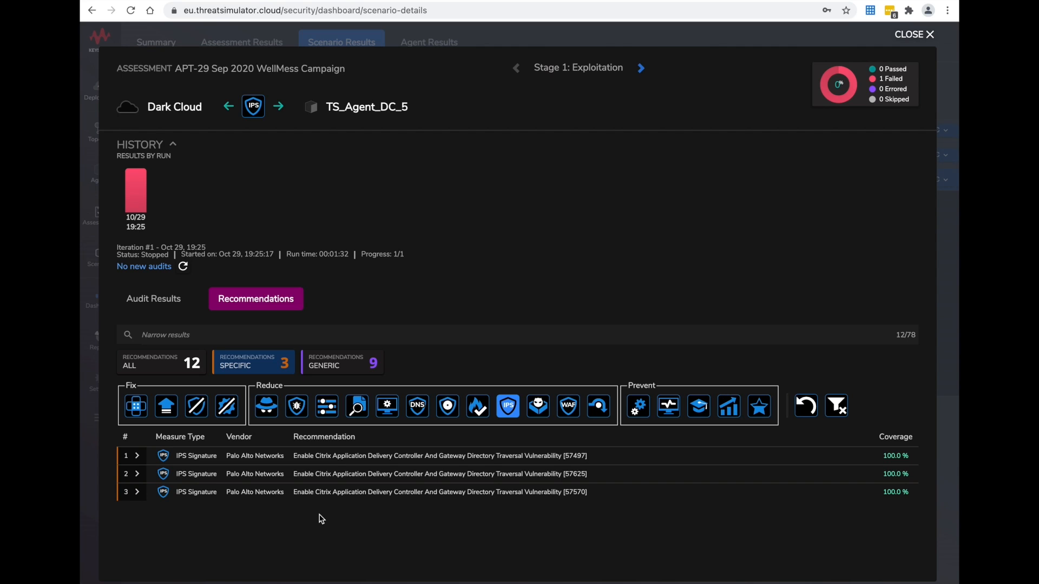
pyautogui.moveTo(612, 510)
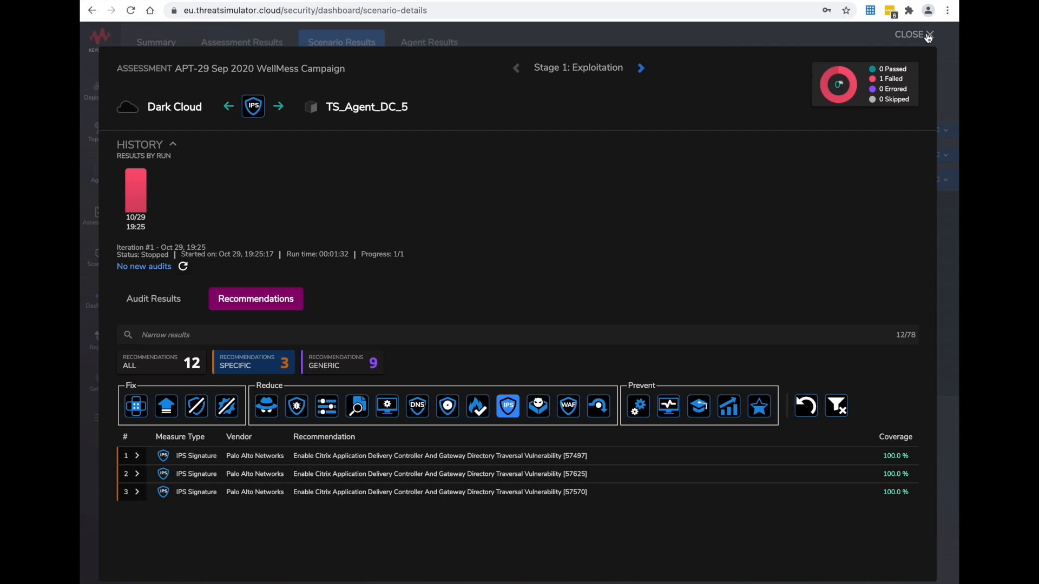
pyautogui.moveTo(913, 35)
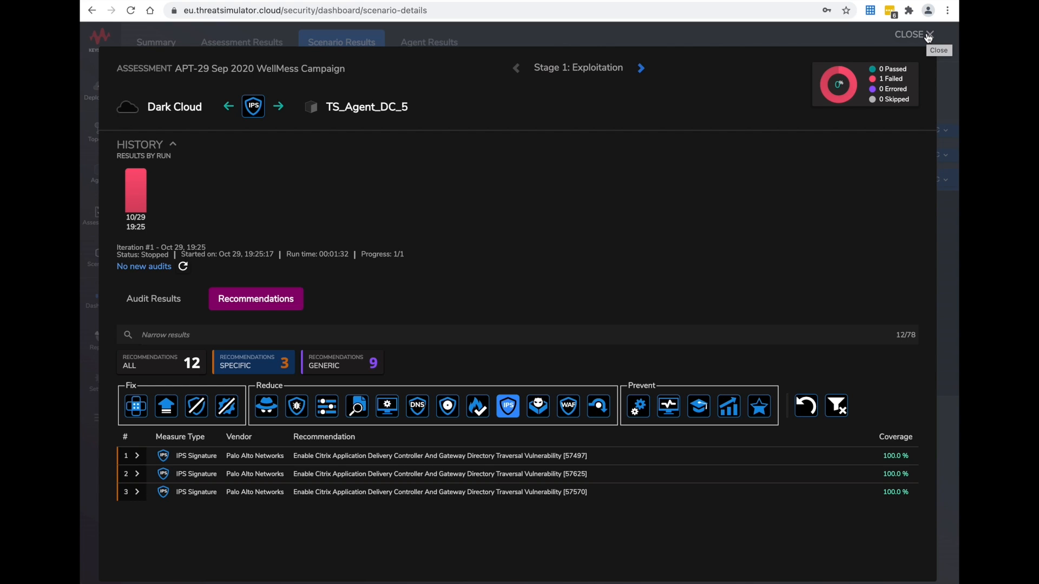
pyautogui.click(911, 34)
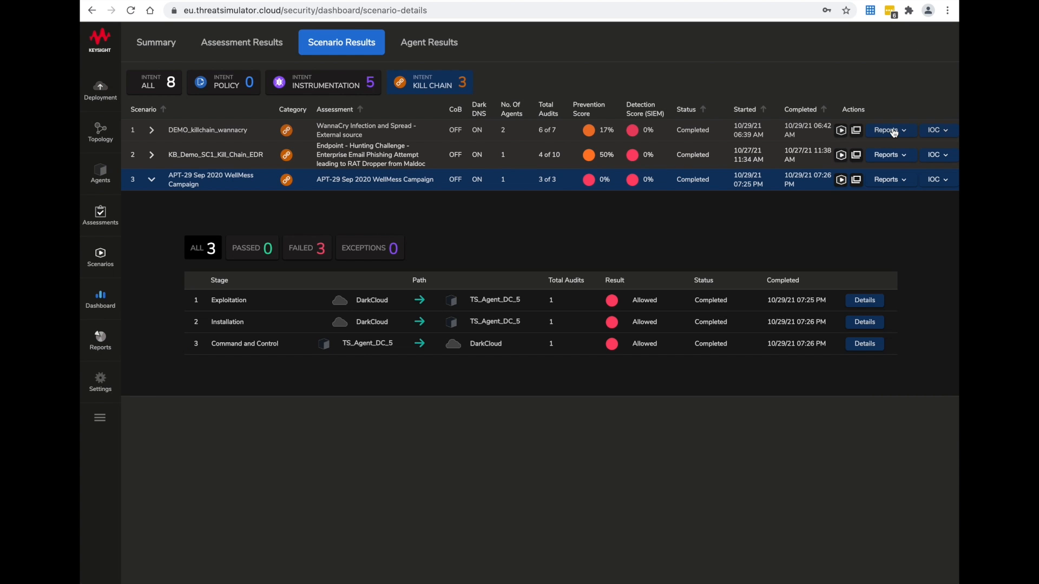
pyautogui.moveTo(611, 362)
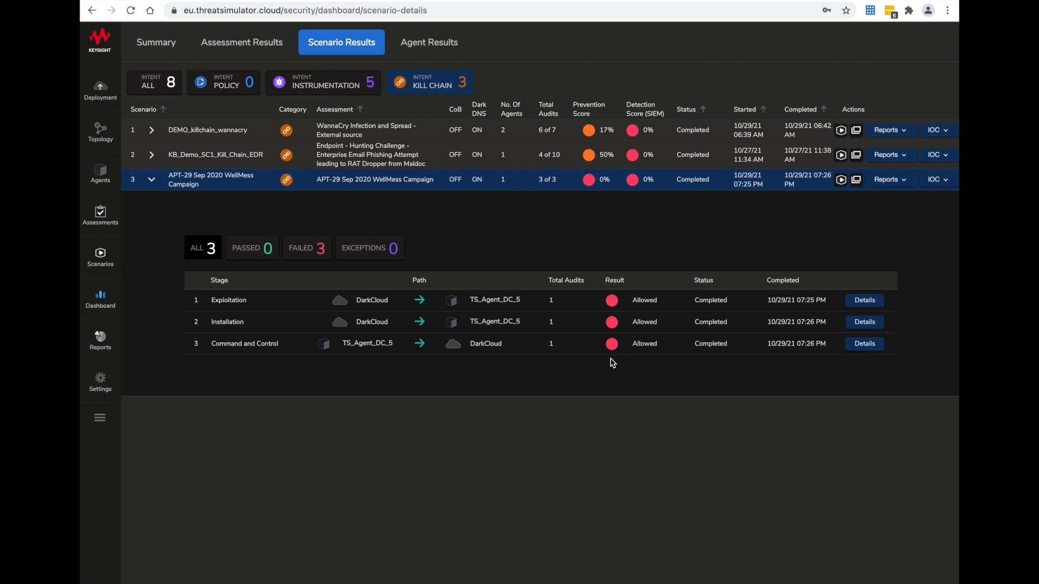
pyautogui.moveTo(595, 415)
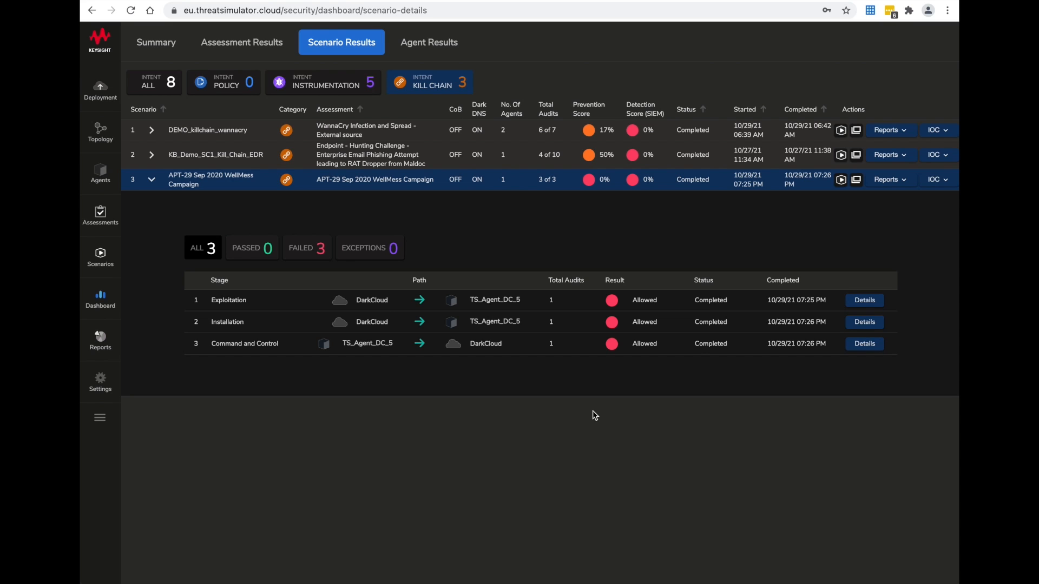
pyautogui.moveTo(444, 256)
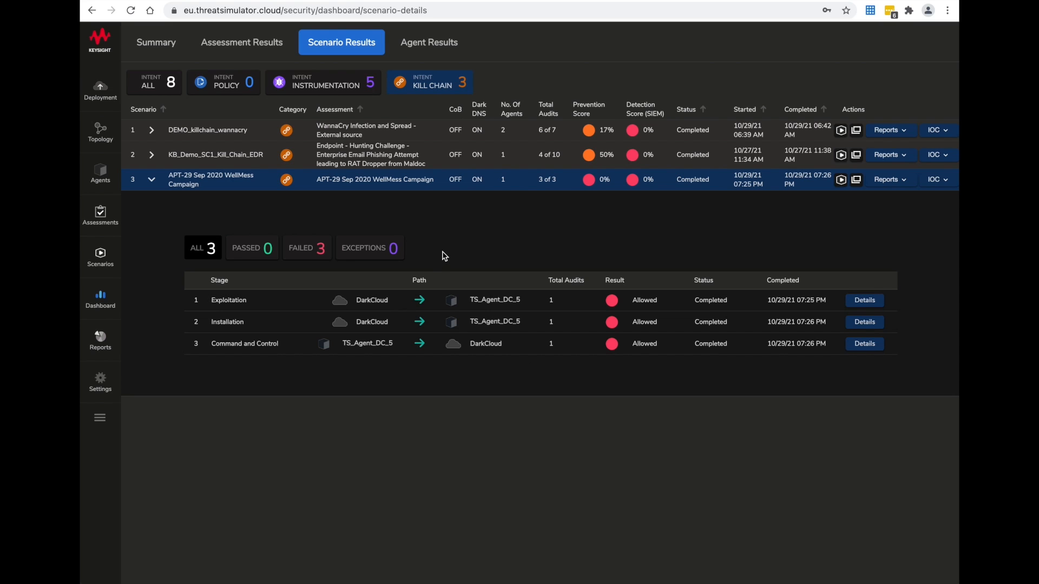
pyautogui.moveTo(435, 270)
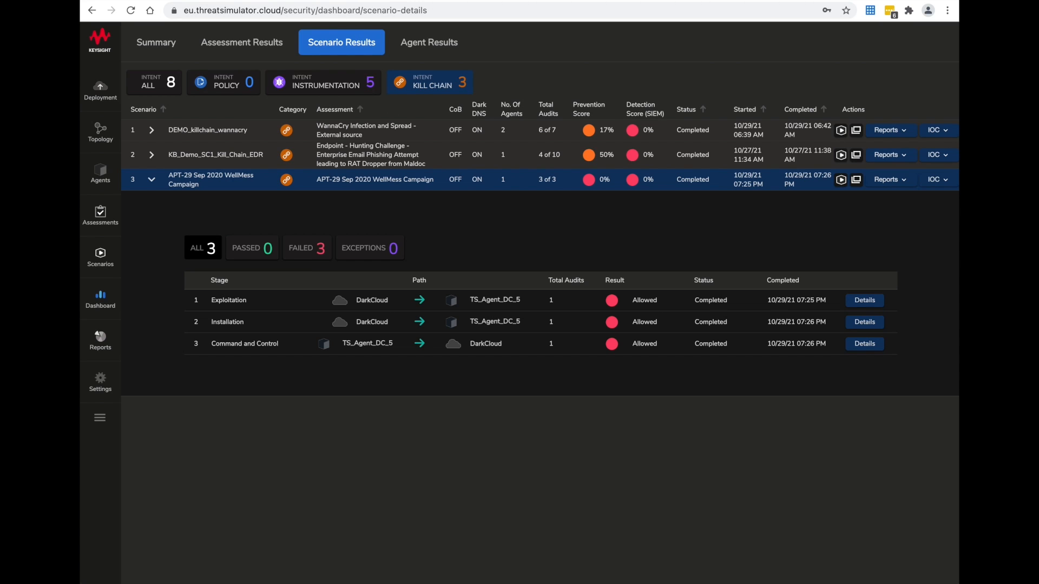
pyautogui.moveTo(657, 438)
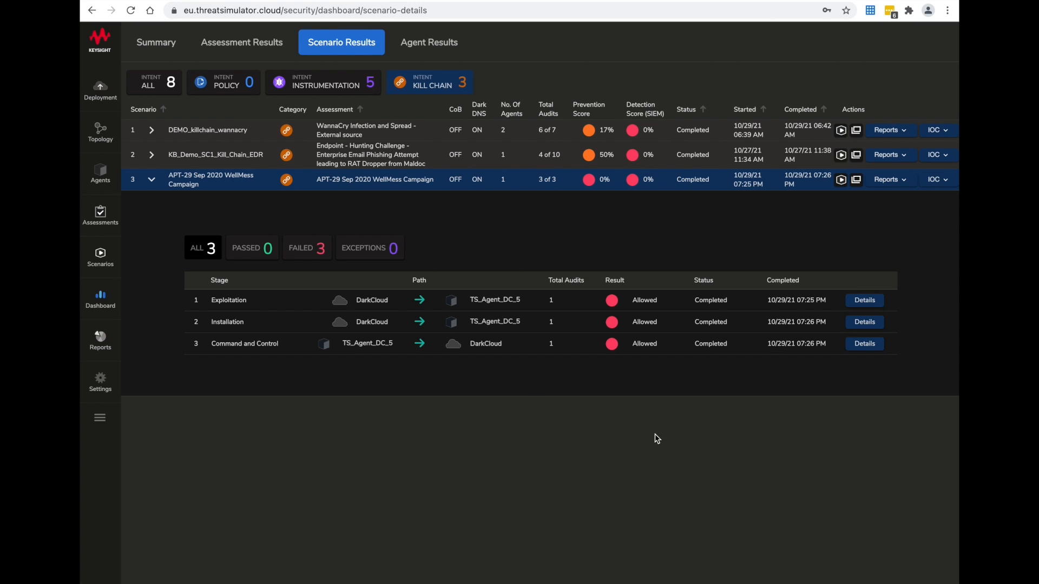
pyautogui.moveTo(840, 242)
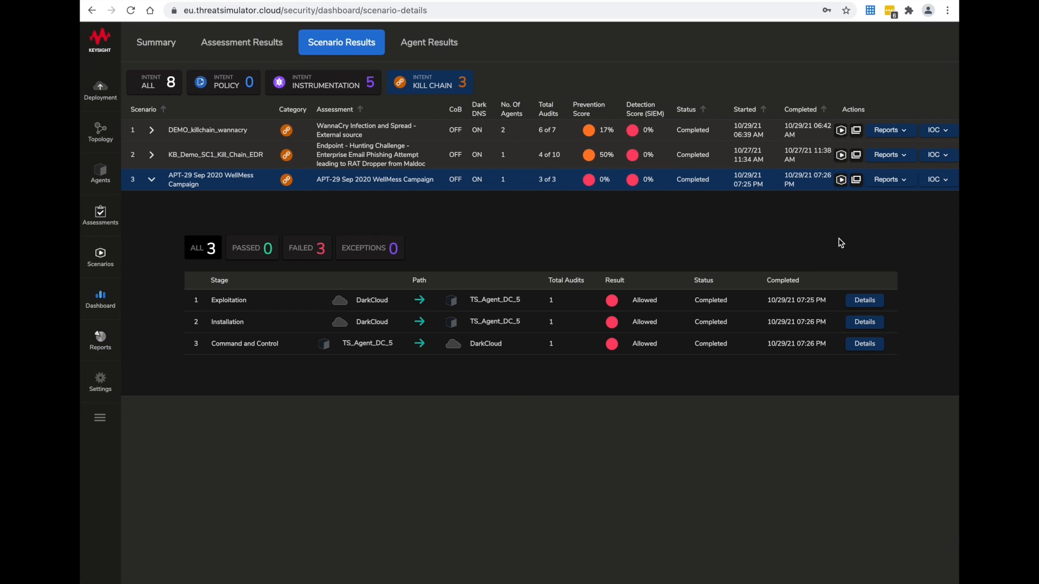
pyautogui.moveTo(842, 240)
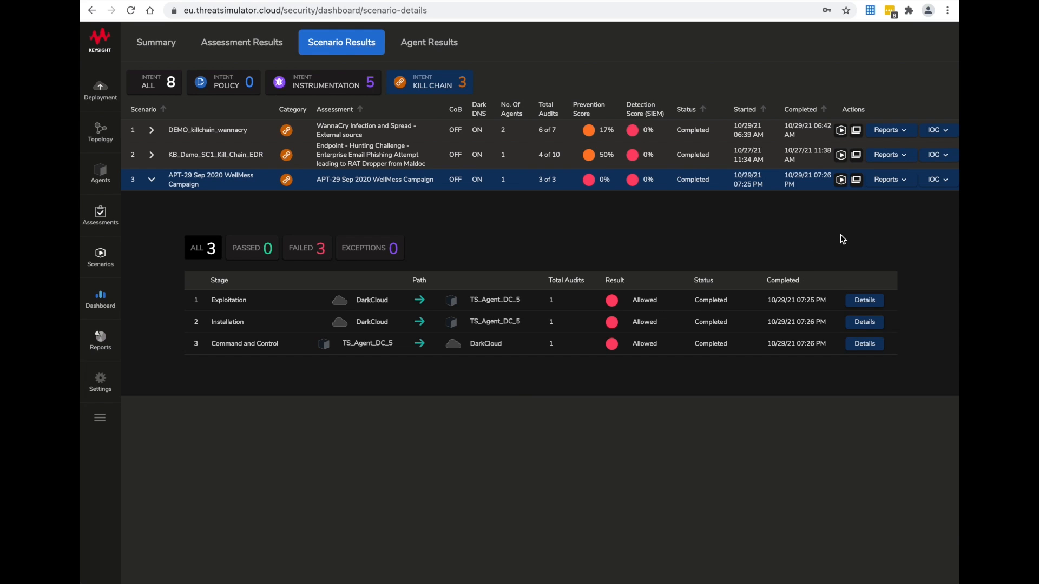
pyautogui.moveTo(841, 179)
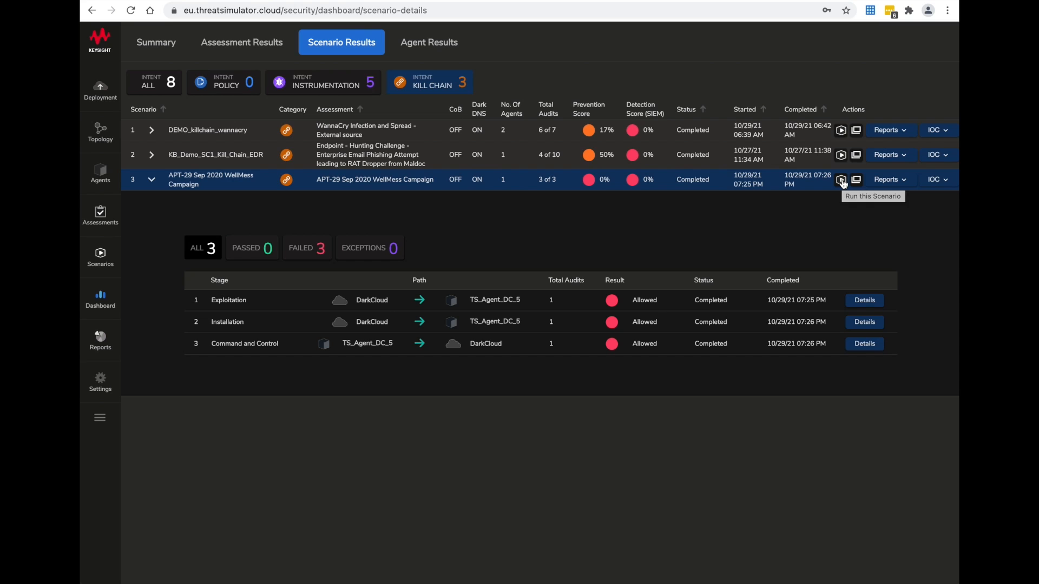
# Re-run the APT-29 WellMess scenario with the Run this Scenario play button
pyautogui.click(841, 179)
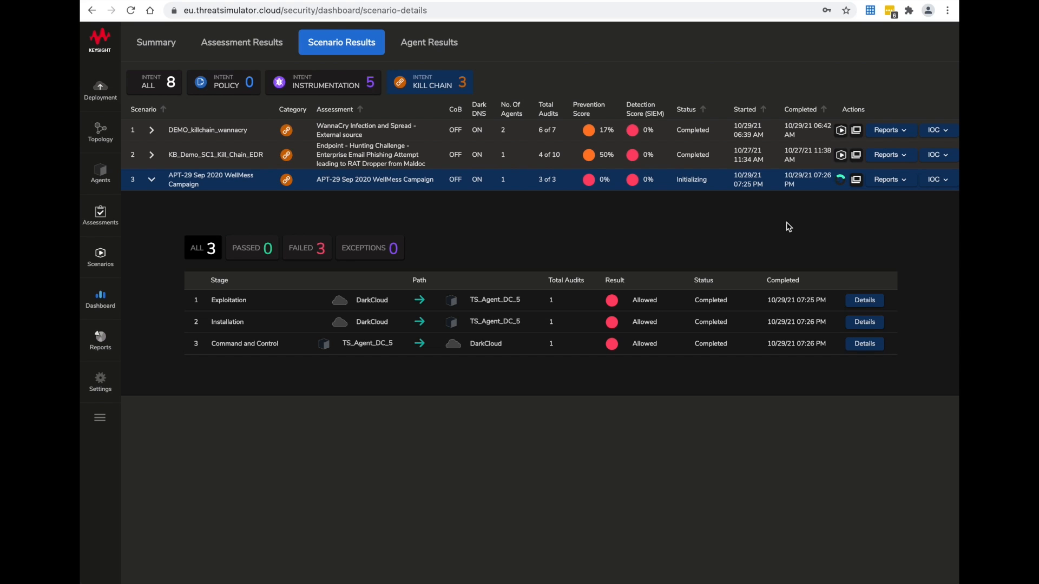
pyautogui.moveTo(659, 263)
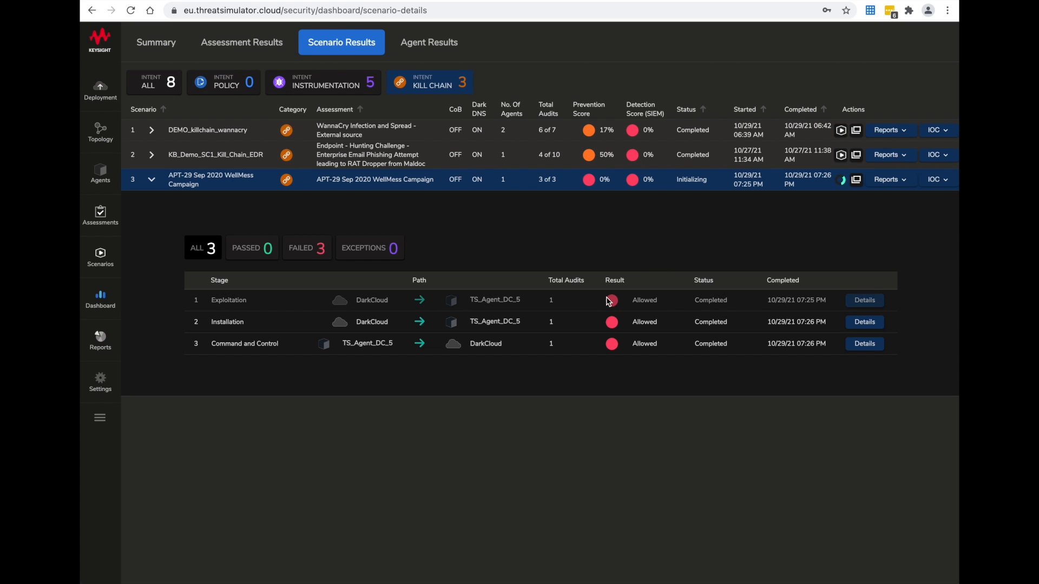
pyautogui.click(839, 180)
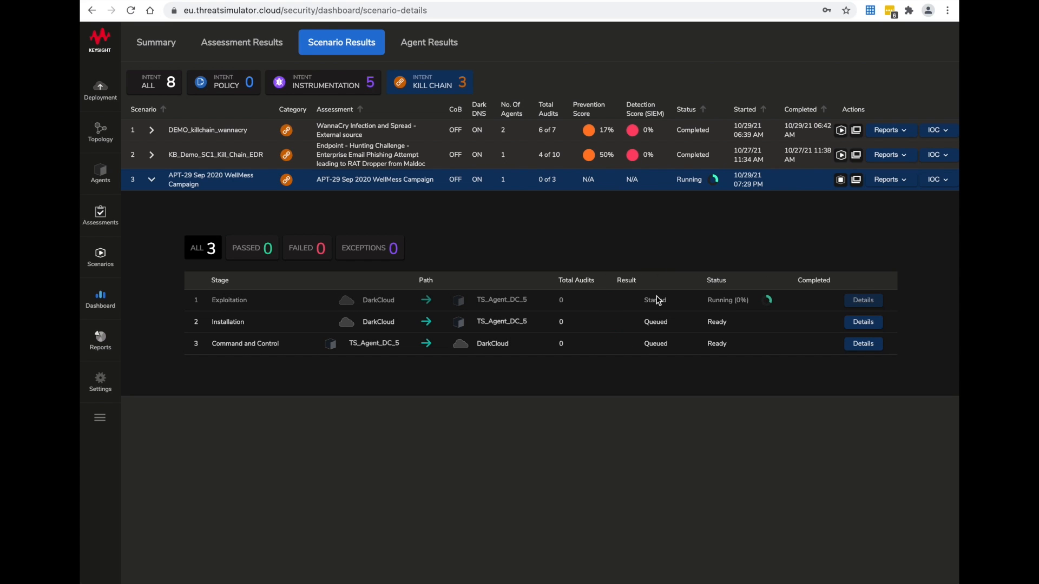
pyautogui.moveTo(674, 312)
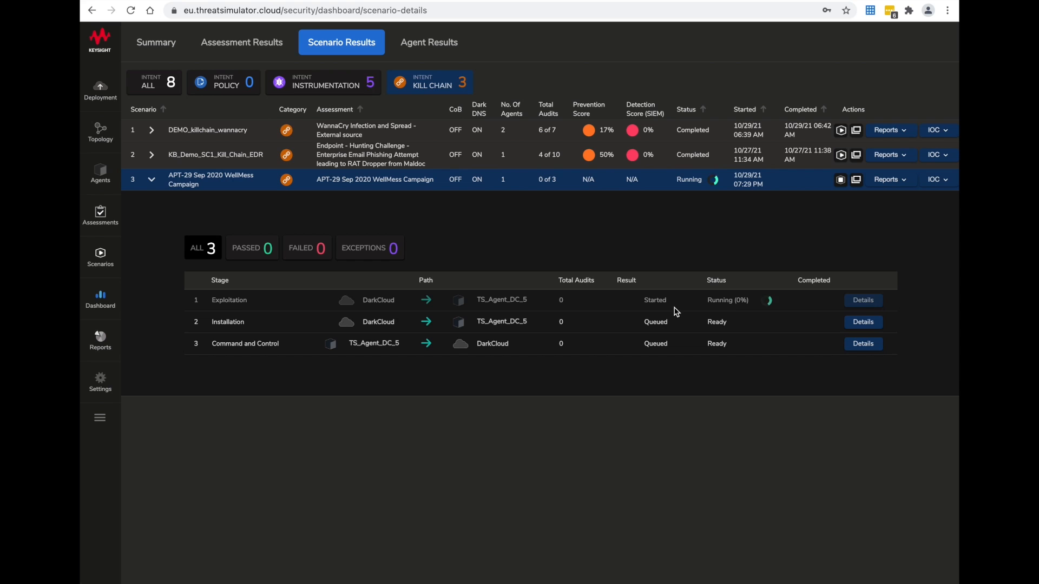
pyautogui.moveTo(644, 413)
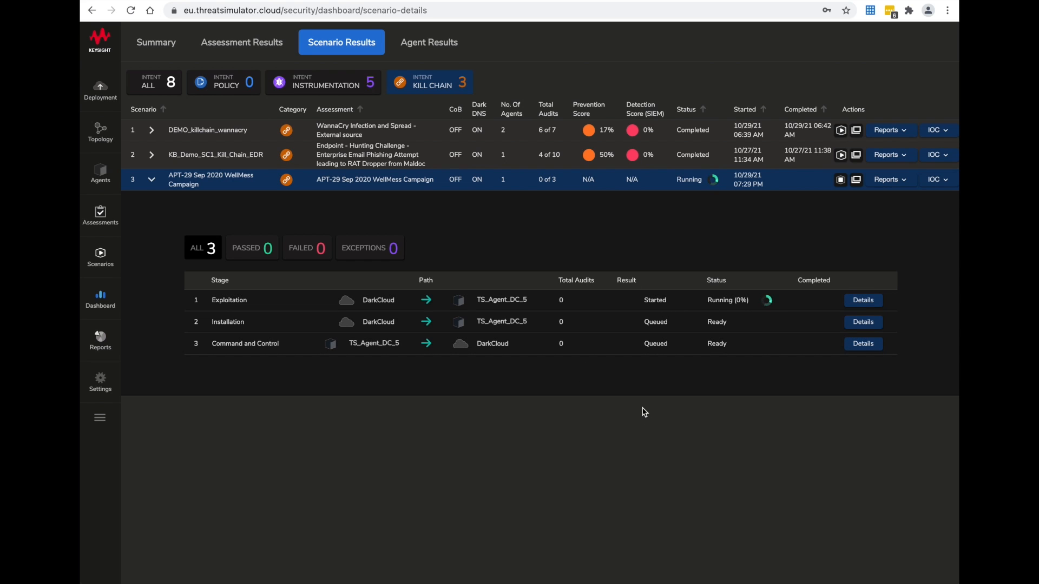
pyautogui.moveTo(686, 302)
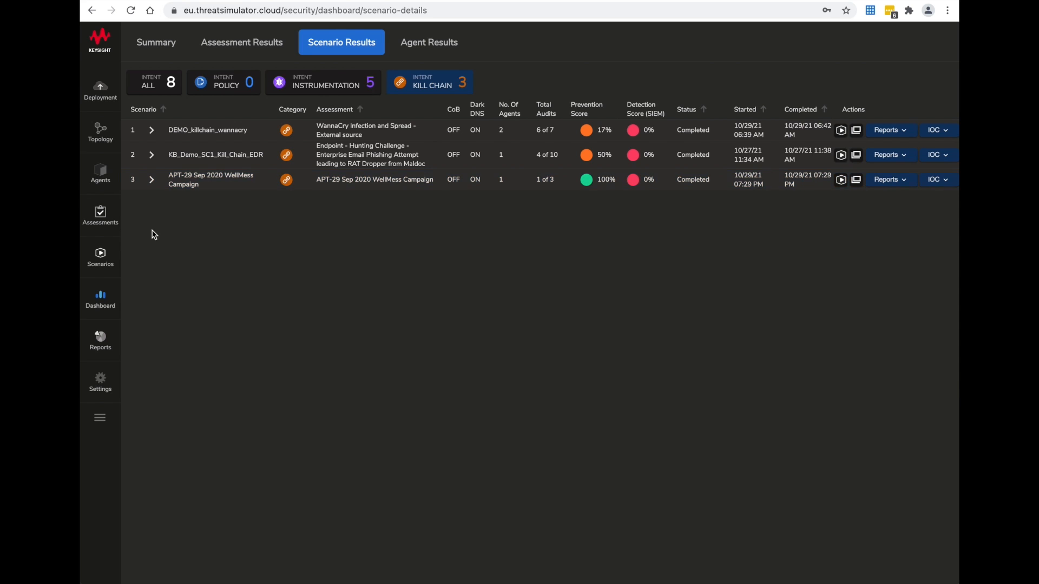
# Go to the All Scenarios page from the left sidebar
pyautogui.click(99, 256)
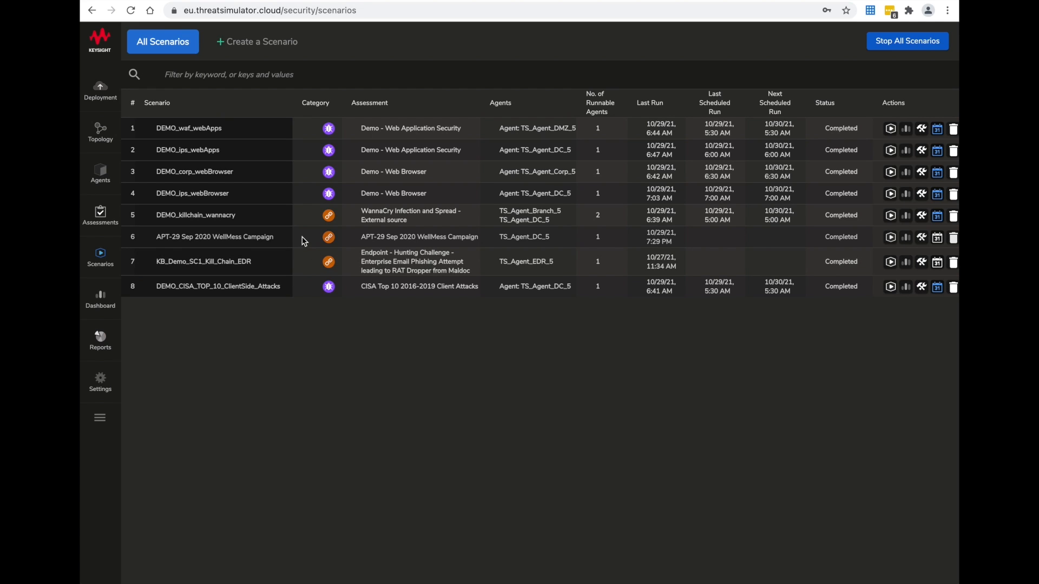
pyautogui.moveTo(920, 247)
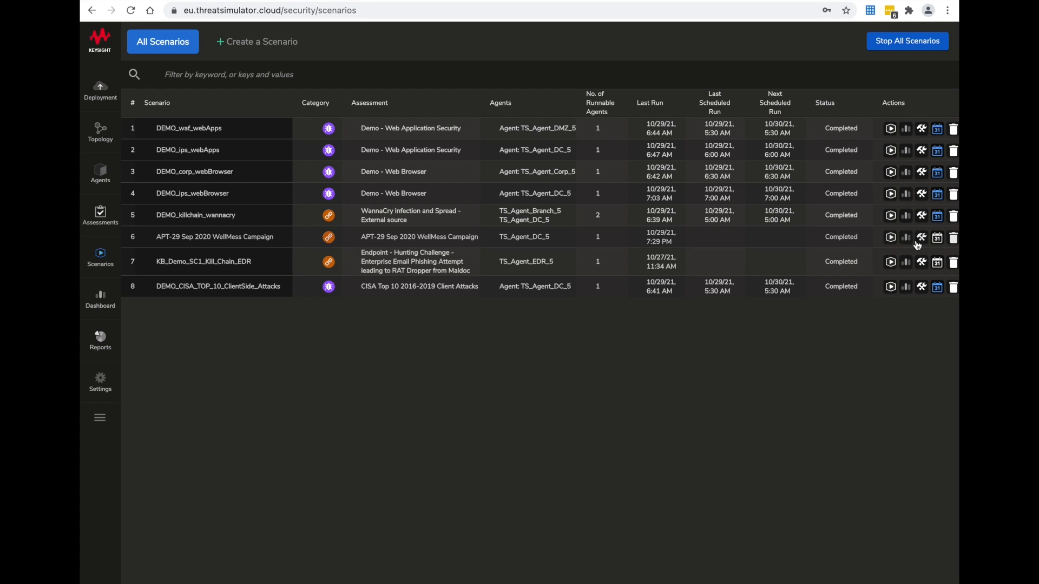
pyautogui.moveTo(936, 237)
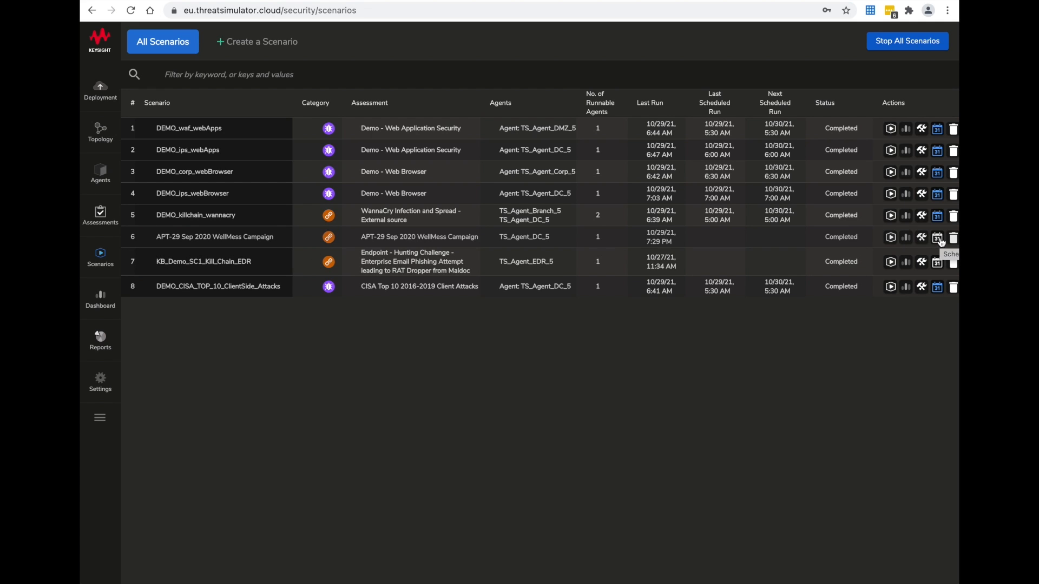
# Enable a scheduled run for the WellMess scenario named 'dailyrun'
pyautogui.click(936, 237)
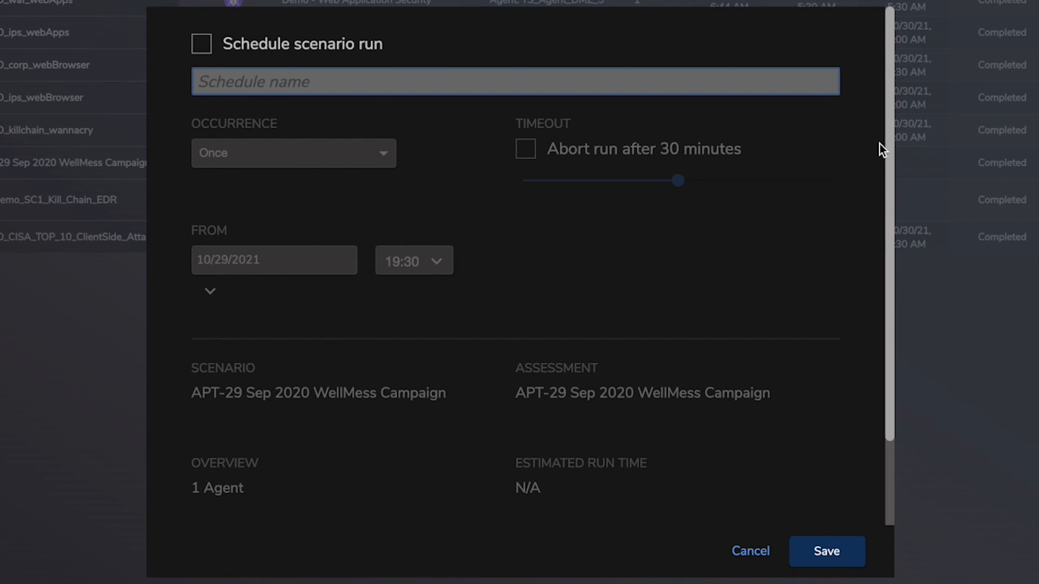
pyautogui.click(202, 43)
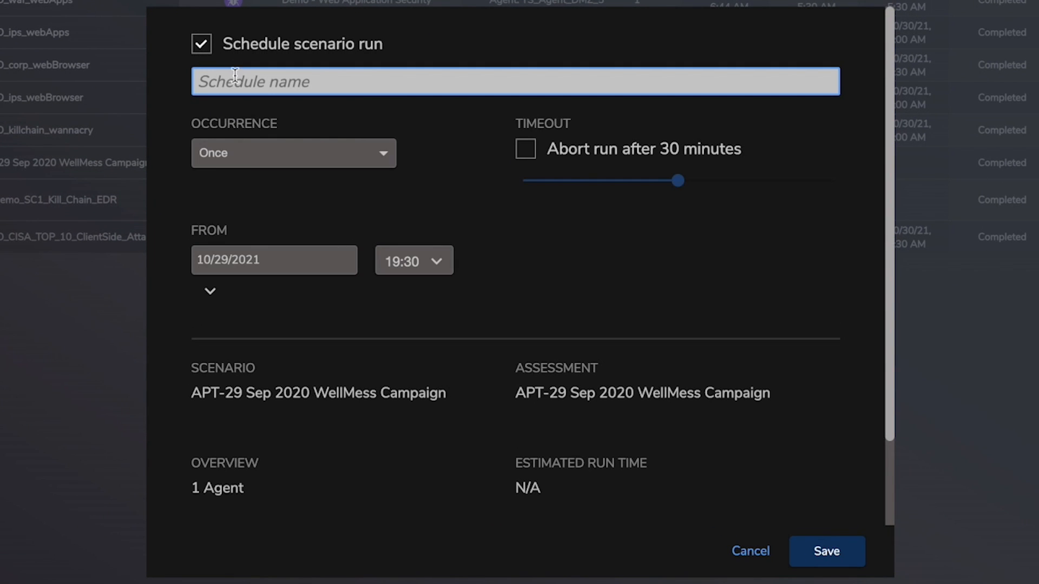
pyautogui.click(515, 81)
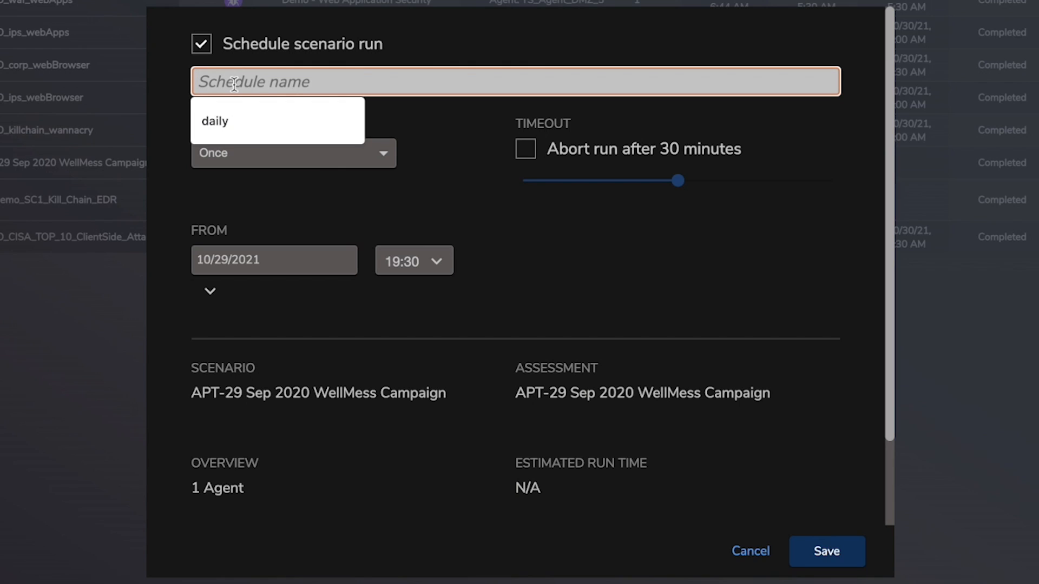
pyautogui.write('dailyru')
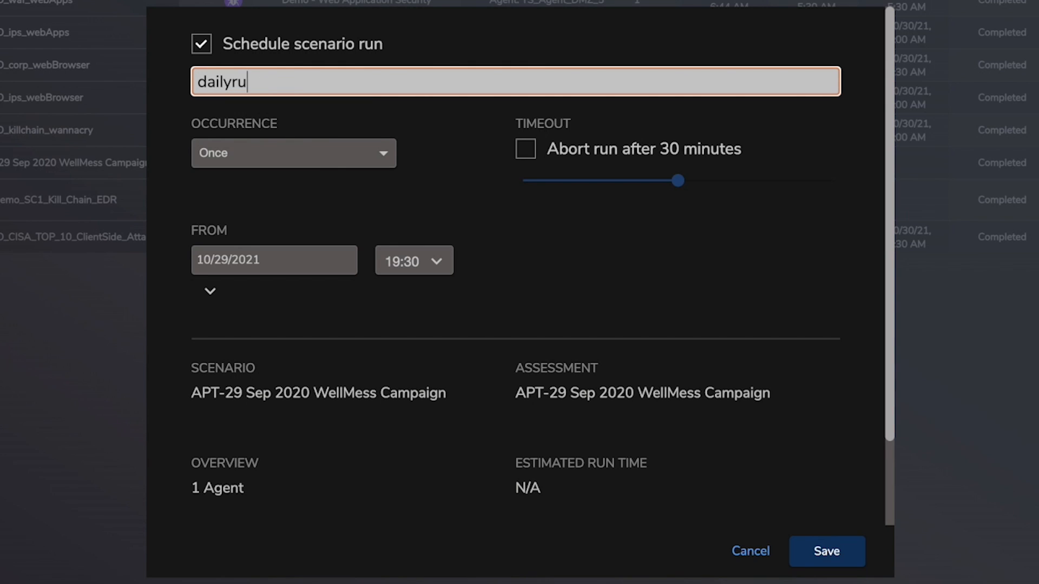
pyautogui.write('n')
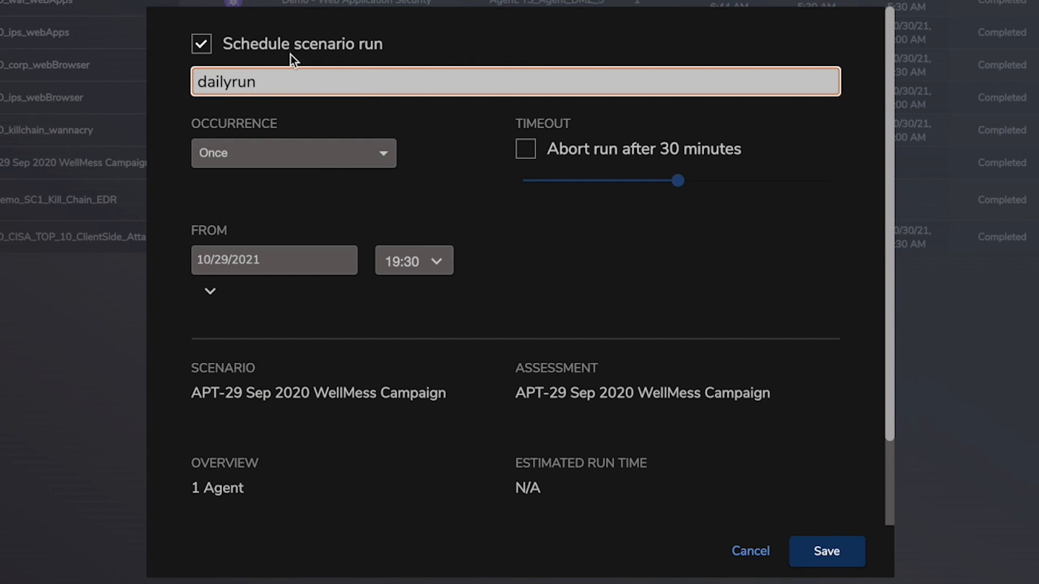
pyautogui.moveTo(321, 125)
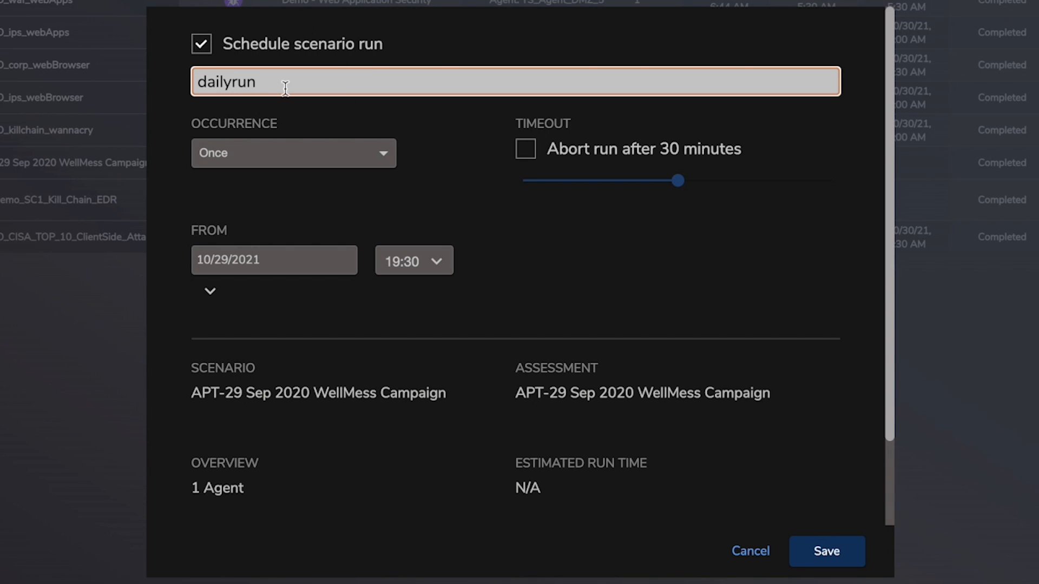
pyautogui.moveTo(384, 163)
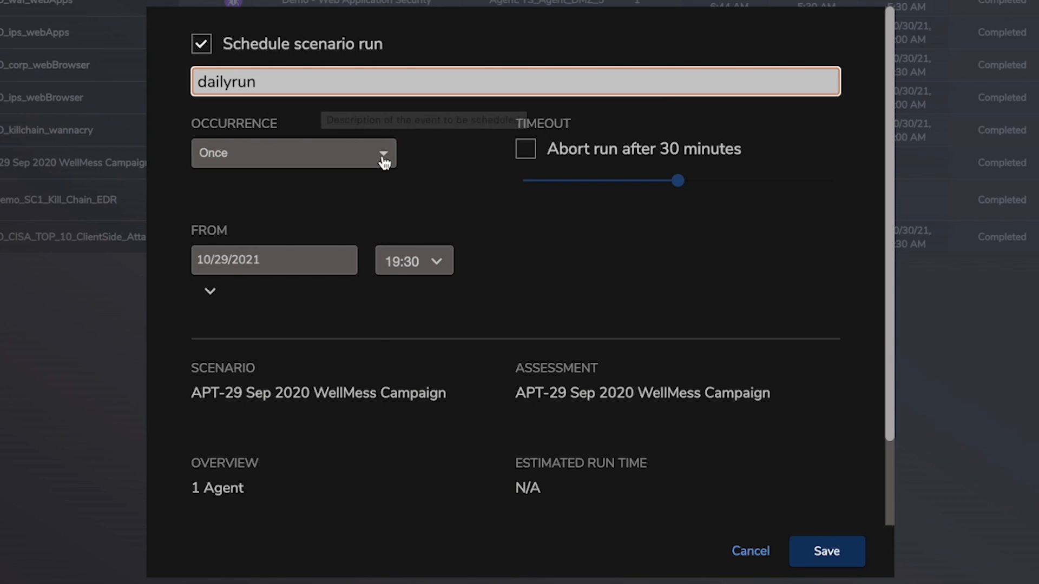
# Set occurrence Daily starting 10/30/2021 at 03:30 and save the schedule
pyautogui.click(293, 153)
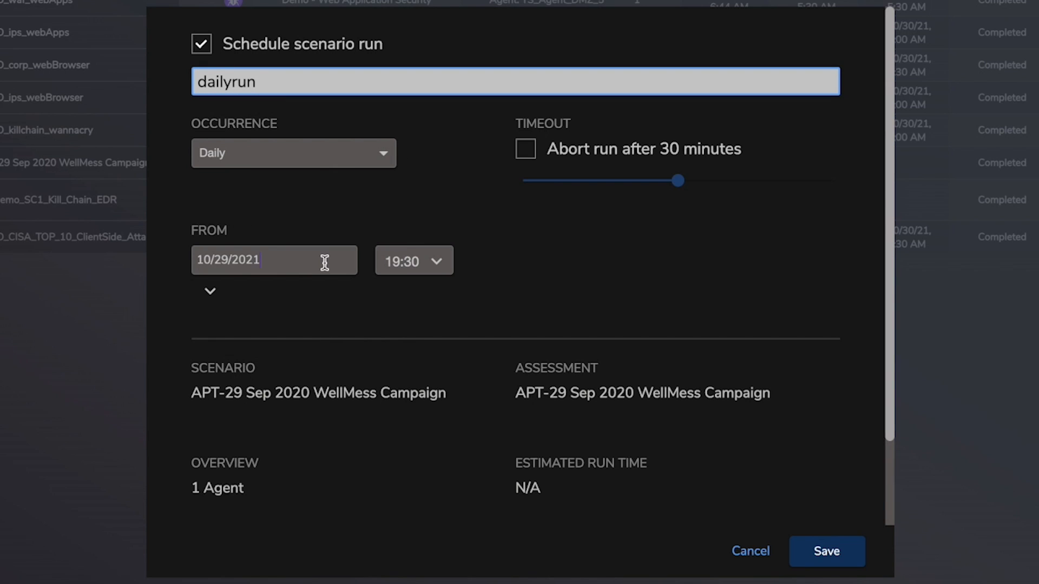
pyautogui.click(273, 259)
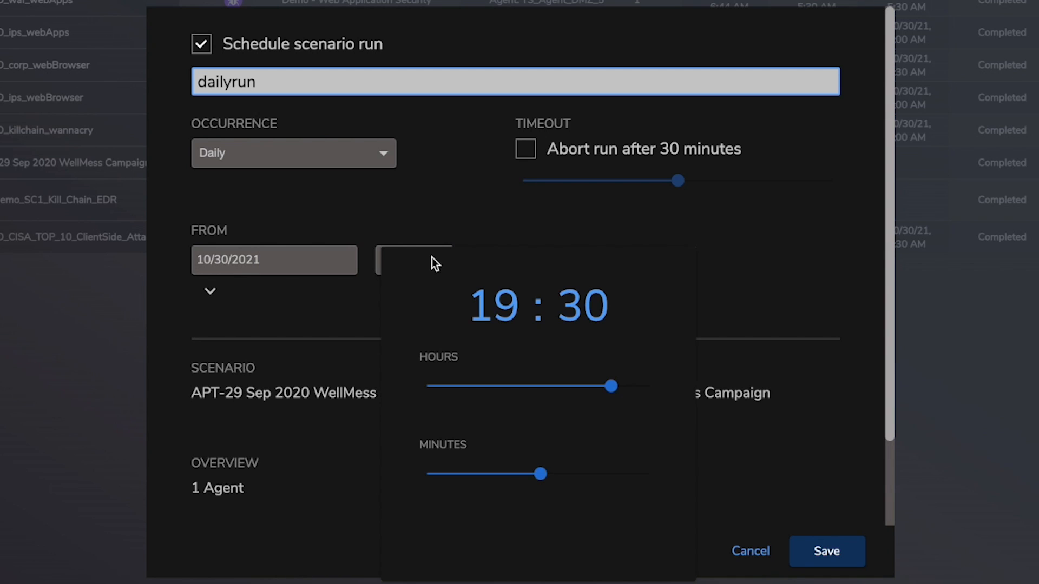
pyautogui.moveTo(609, 386)
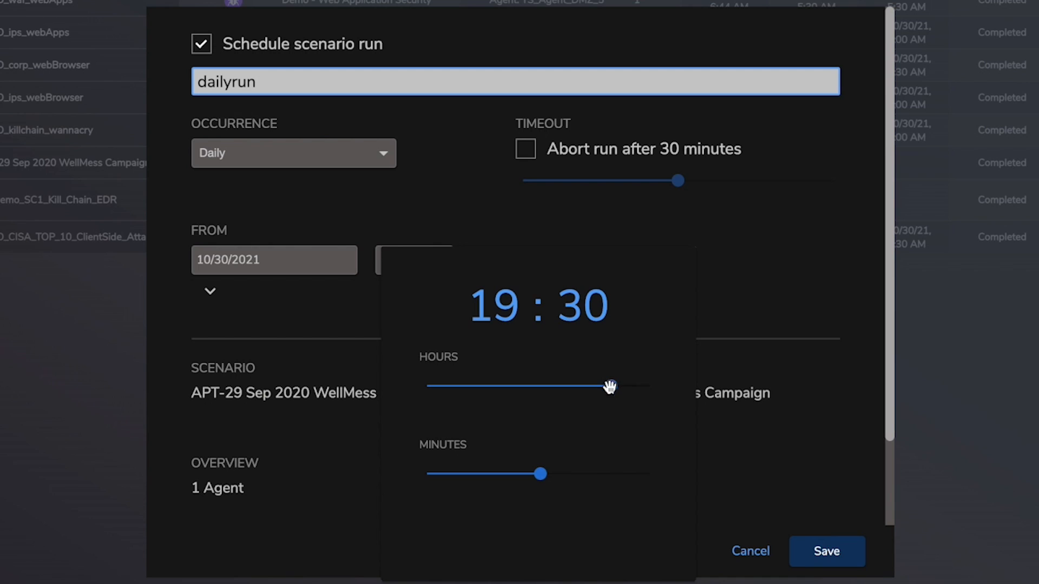
pyautogui.moveTo(608, 386); pyautogui.dragTo(450, 386)
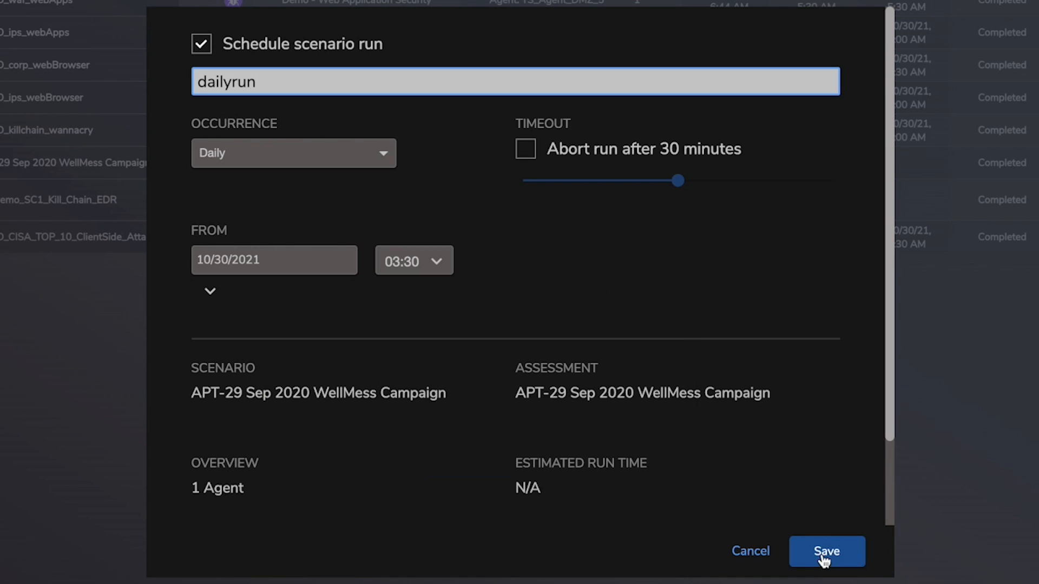
pyautogui.click(825, 551)
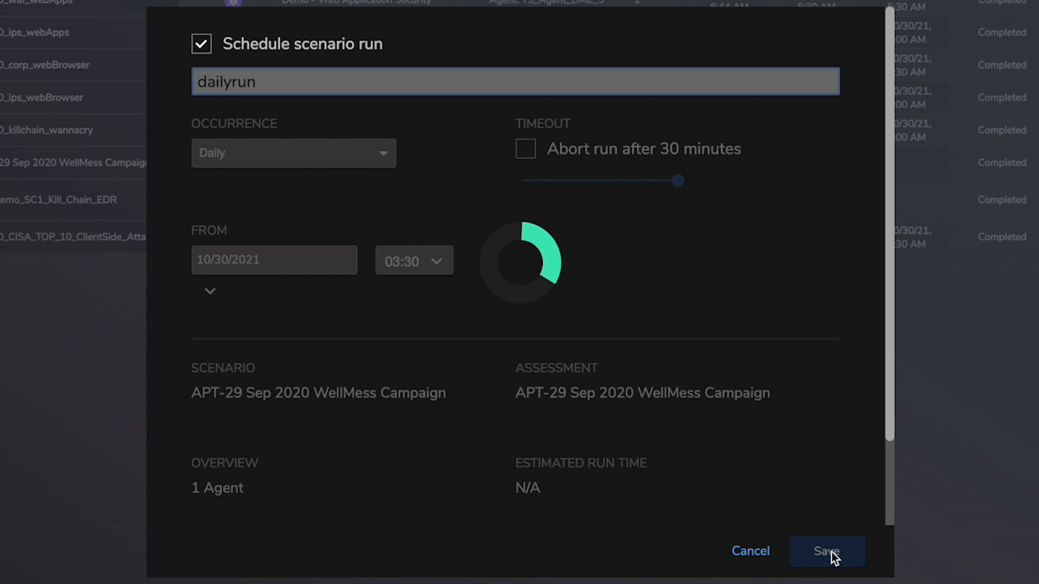
# Confirm the schedule save and dismiss the next-run Info notification
pyautogui.click(826, 551)
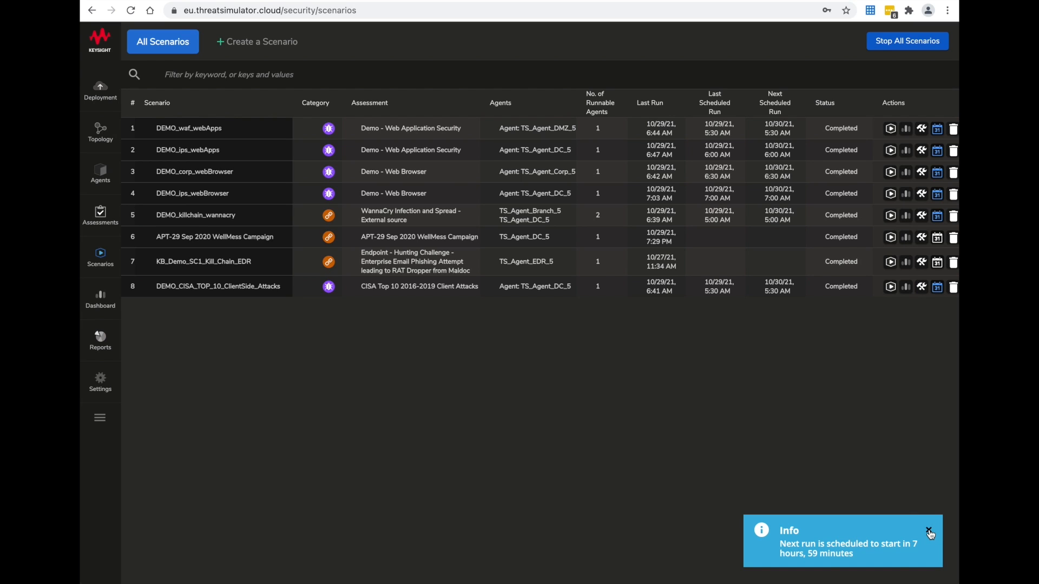
pyautogui.click(931, 534)
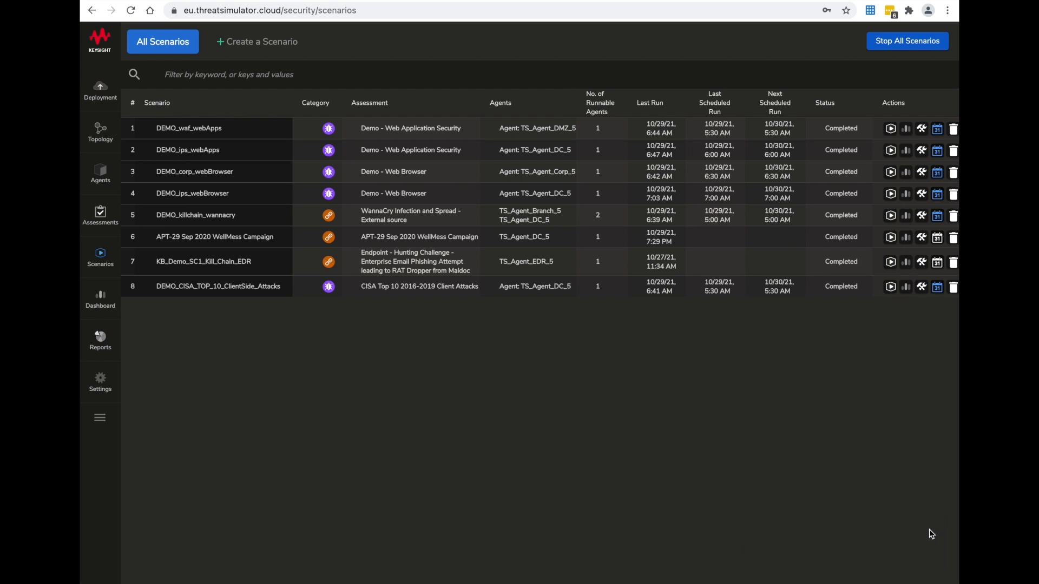